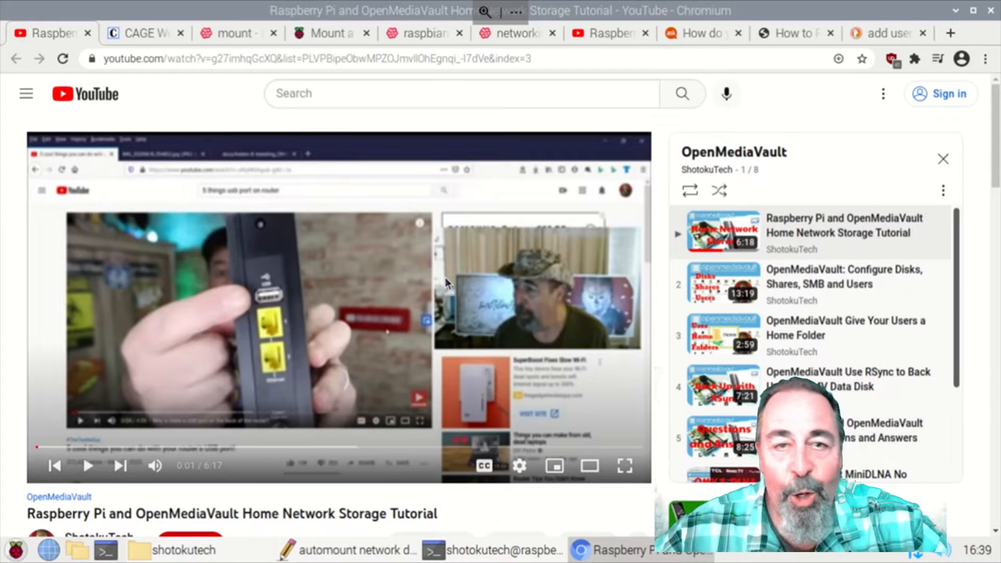
{"action": "mouse_move", "coordinate": [830, 249]}
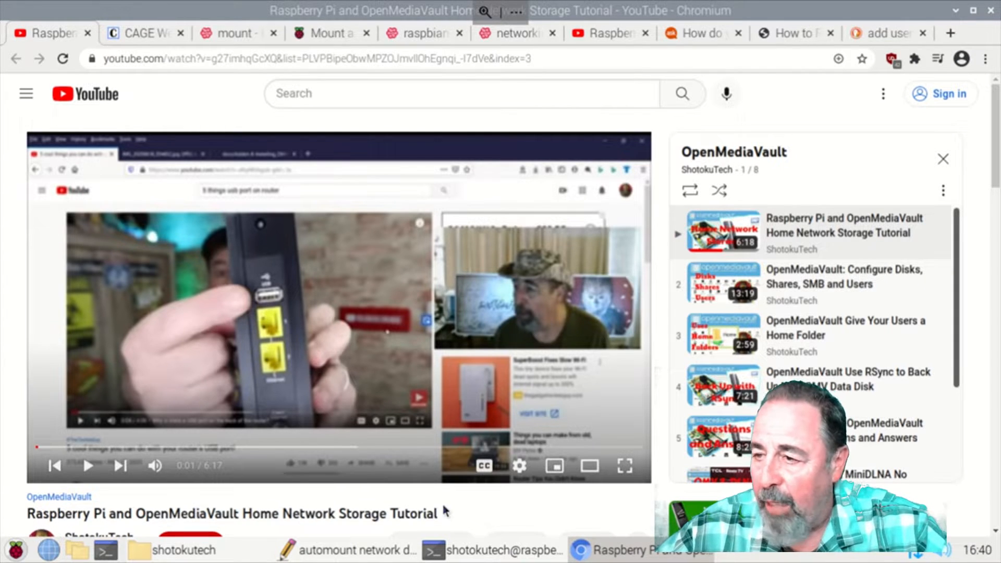
Step: Bring the home folder file manager window forward over the YouTube tutorial
{"action": "left_click", "coordinate": [152, 549]}
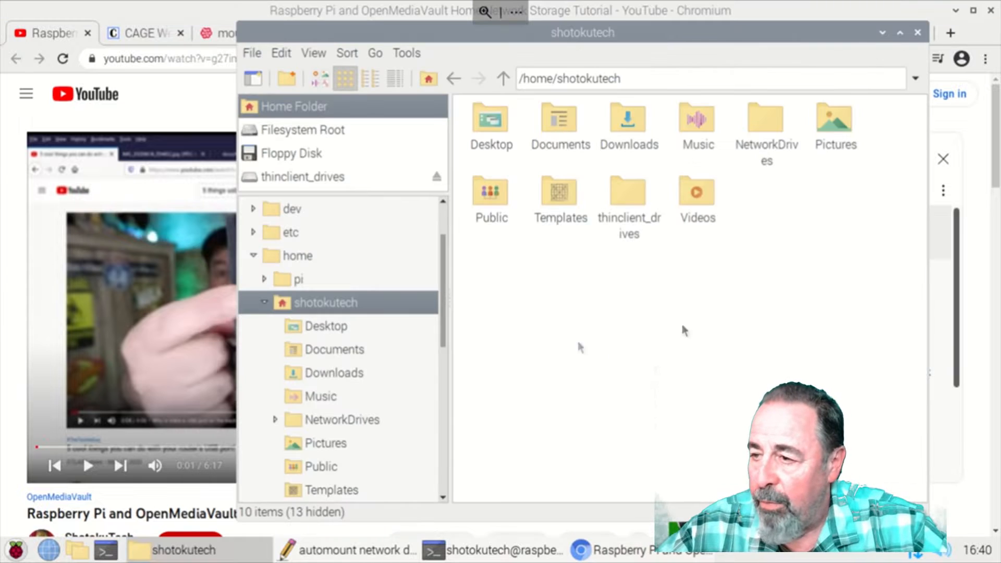
{"action": "left_click", "coordinate": [16, 549]}
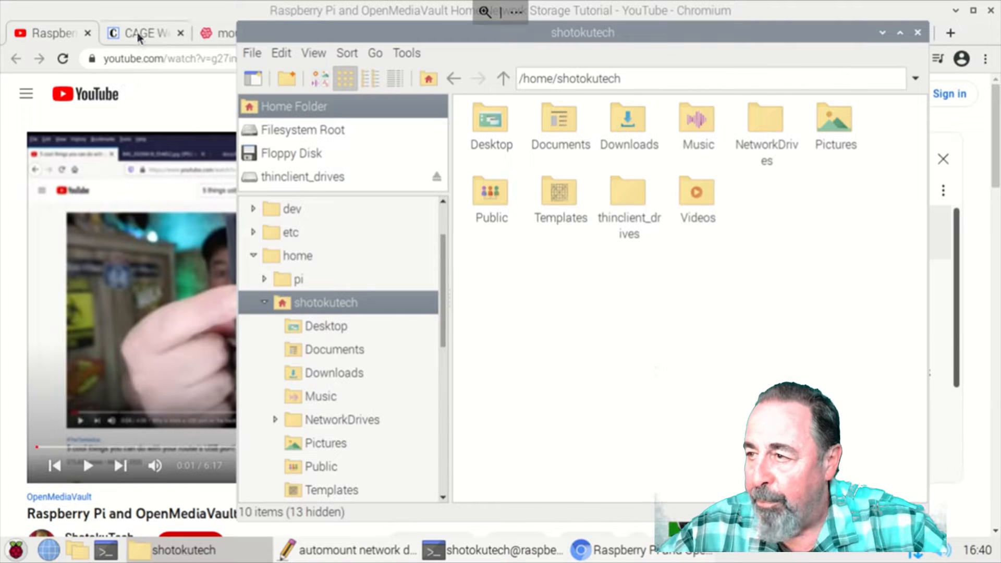
Step: Show the article's fstab mounting step list and highlight the sudo reboot line
{"action": "left_click", "coordinate": [140, 32]}
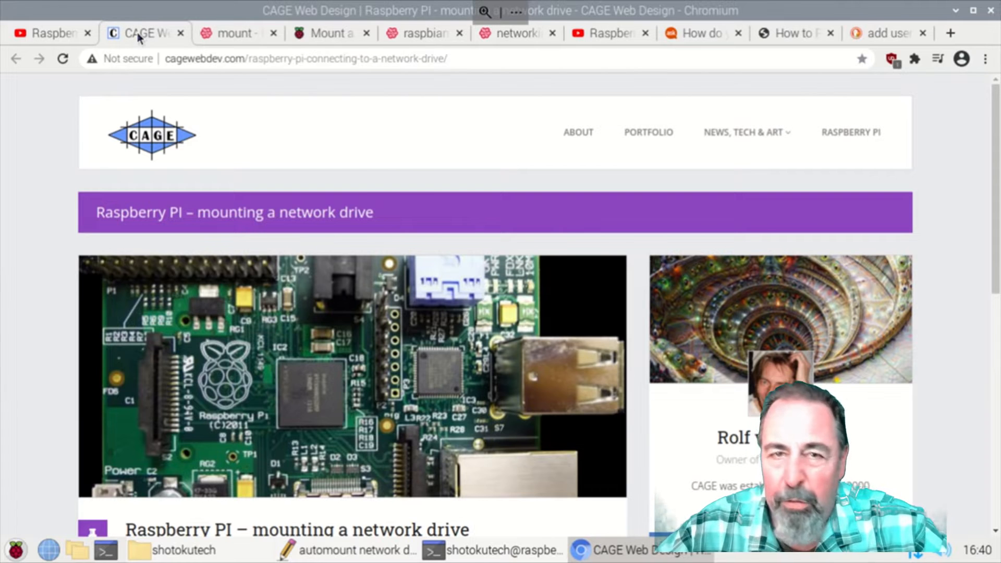
{"action": "mouse_move", "coordinate": [409, 214]}
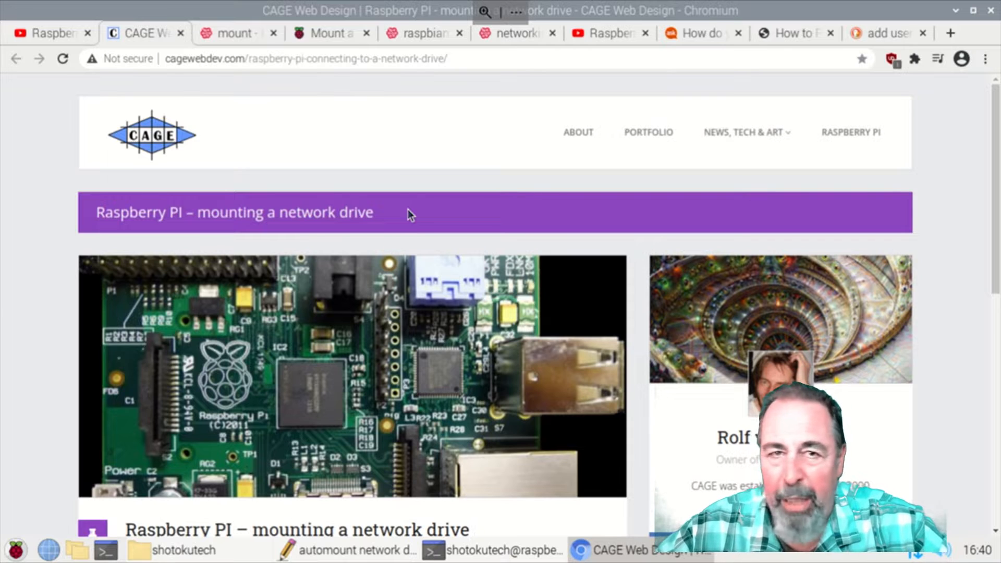
{"action": "scroll", "scroll_direction": "down", "scroll_amount": 3}
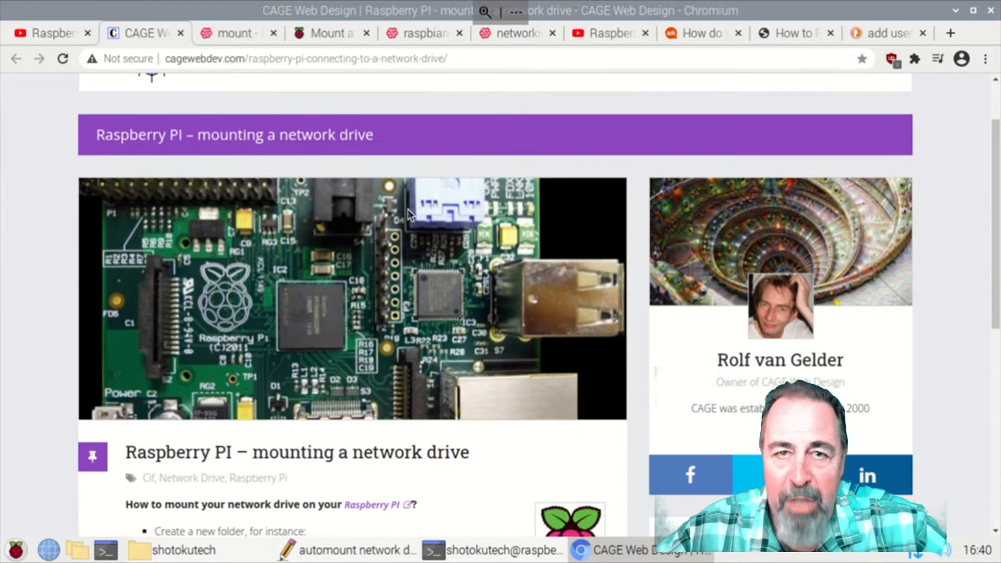
{"action": "scroll", "scroll_direction": "down", "scroll_amount": 3}
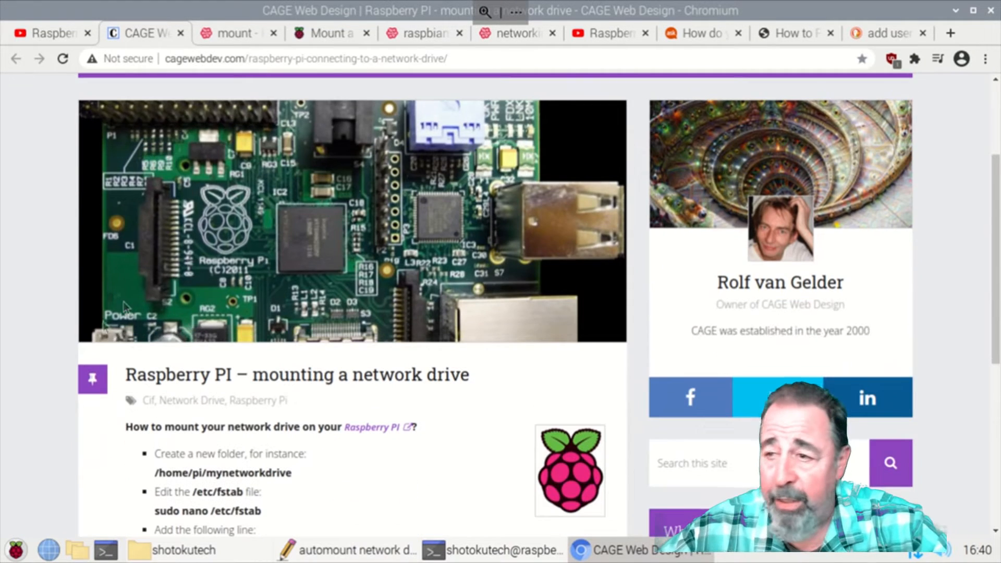
{"action": "scroll", "scroll_direction": "down", "scroll_amount": 3}
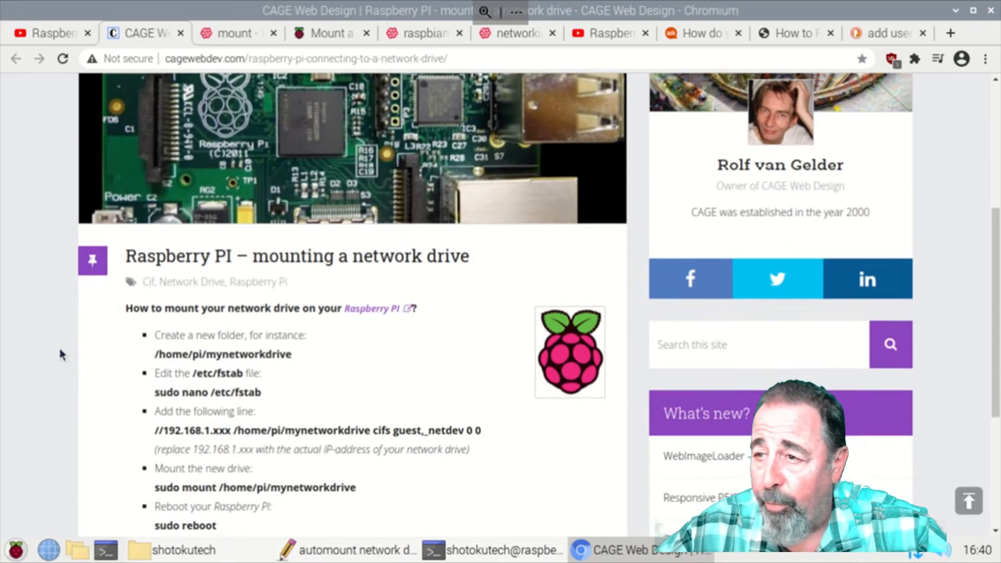
{"action": "scroll", "scroll_direction": "down", "scroll_amount": 3}
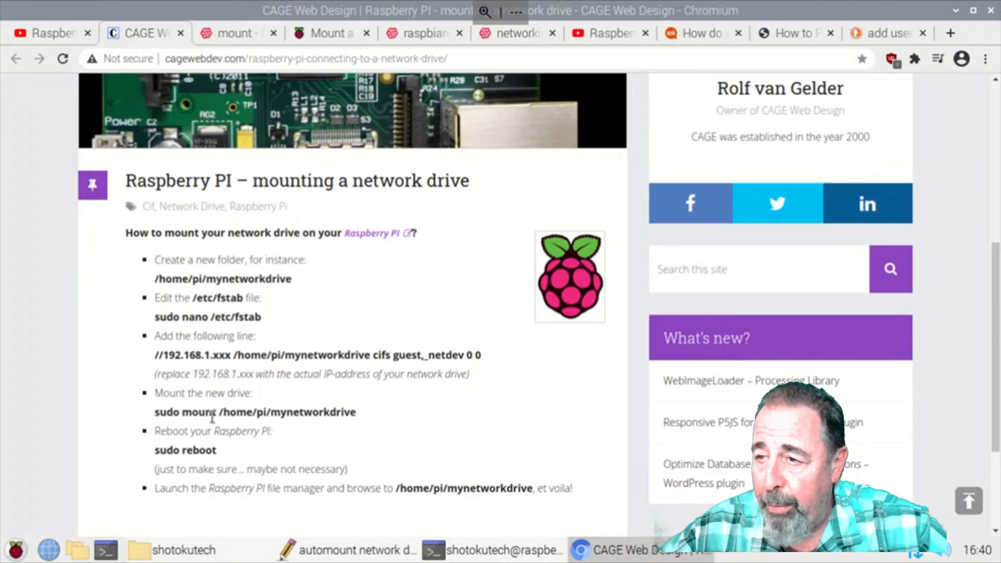
{"action": "double_click", "coordinate": [184, 450]}
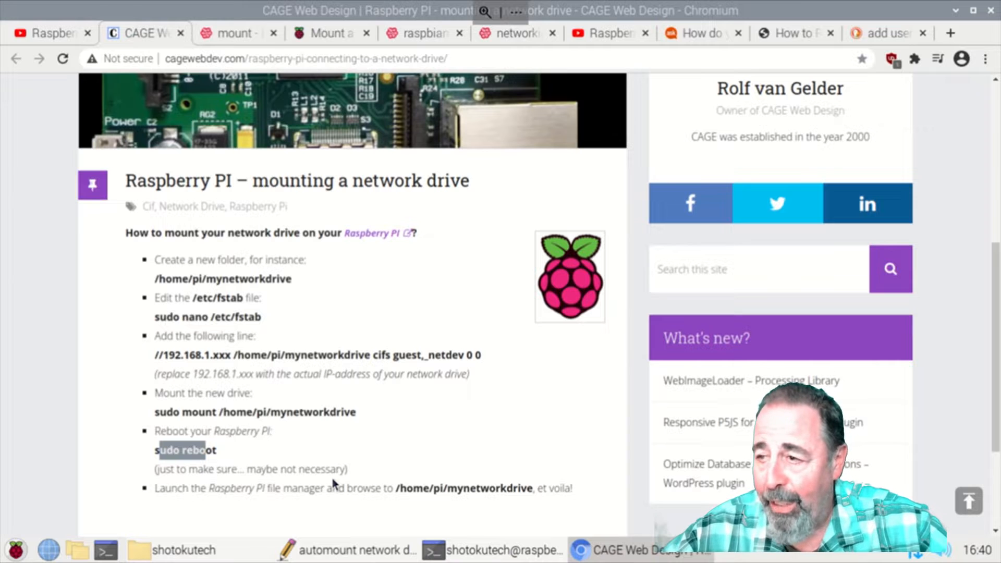
{"action": "mouse_move", "coordinate": [367, 475]}
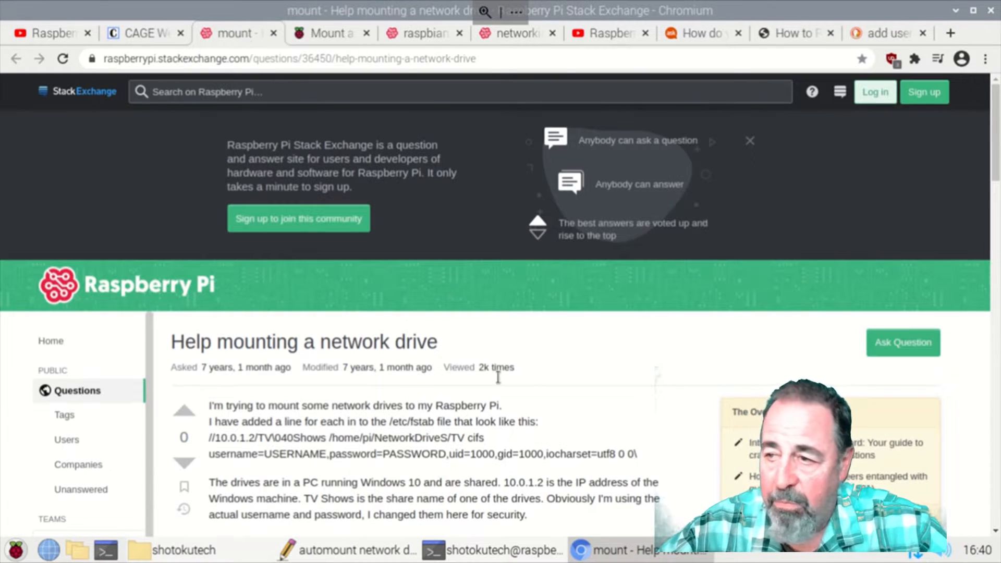
Step: Review the working fstab answer, then bring the automount notes forward in Mousepad
{"action": "scroll", "scroll_direction": "down", "scroll_amount": 3}
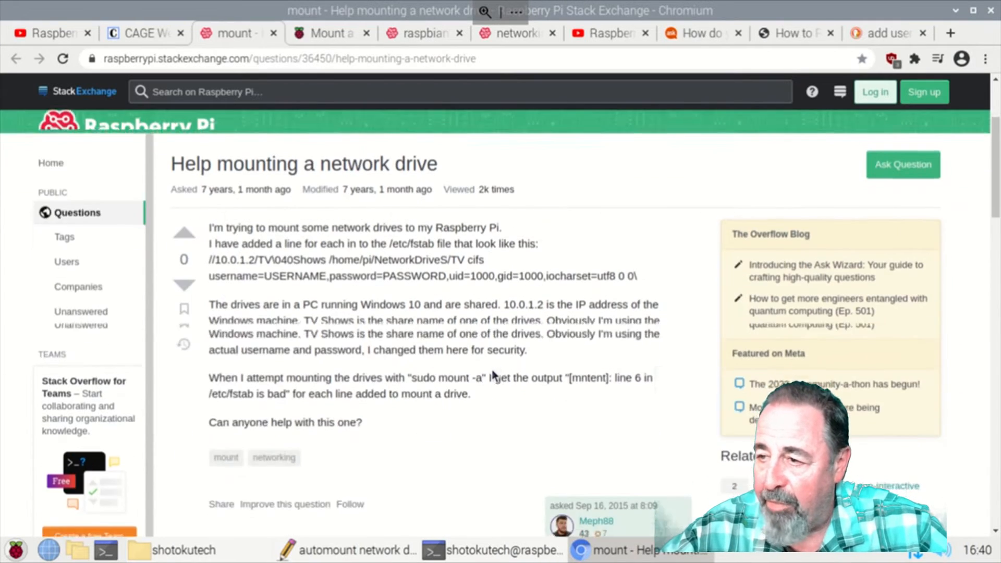
{"action": "scroll", "scroll_direction": "down", "scroll_amount": 3}
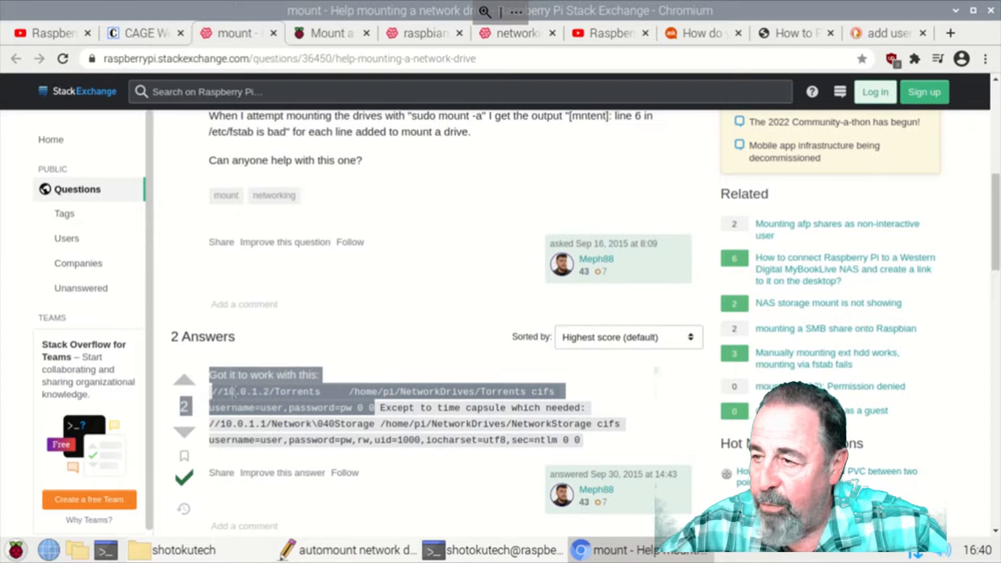
{"action": "left_click", "coordinate": [345, 549]}
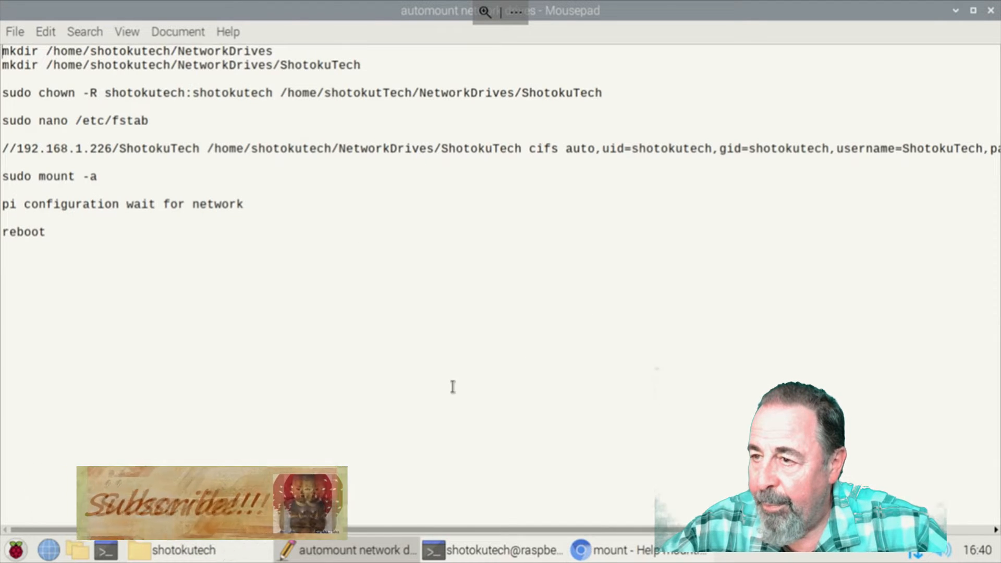
Step: Highlight 'auto' in the forum reply, then move to the Windows shares boot-mount question
{"action": "left_click", "coordinate": [638, 549]}
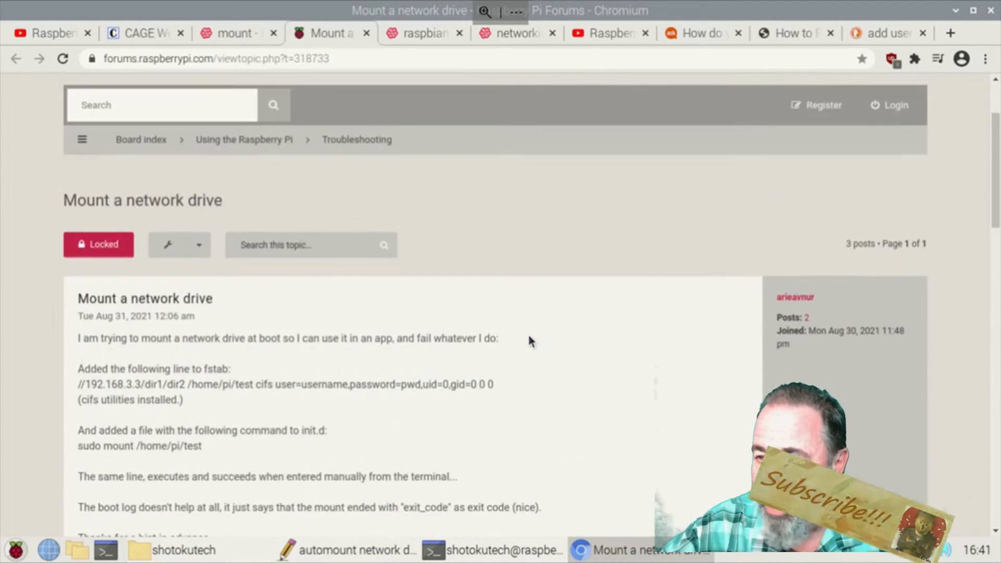
{"action": "scroll", "scroll_direction": "down", "scroll_amount": 3}
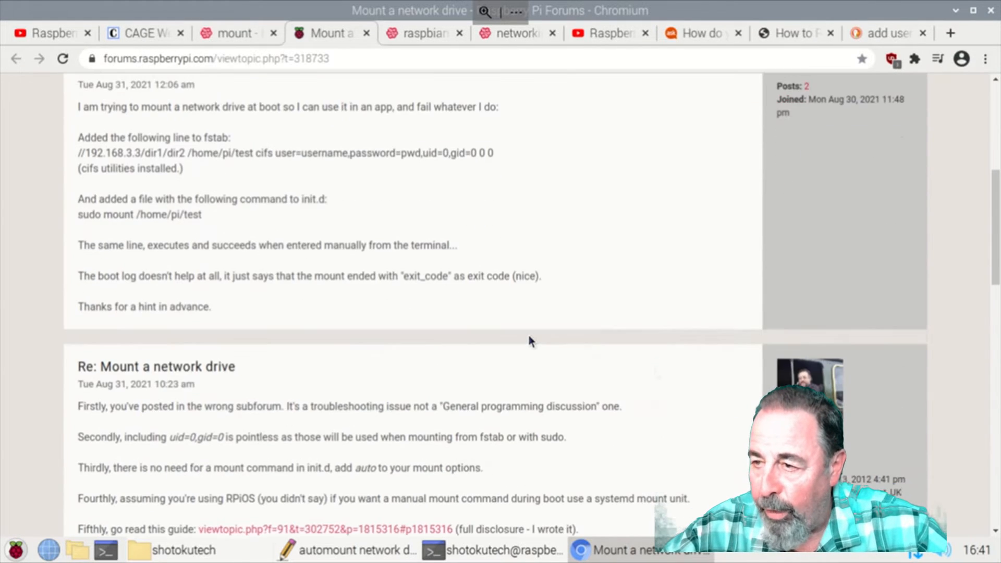
{"action": "scroll", "scroll_direction": "down", "scroll_amount": 3}
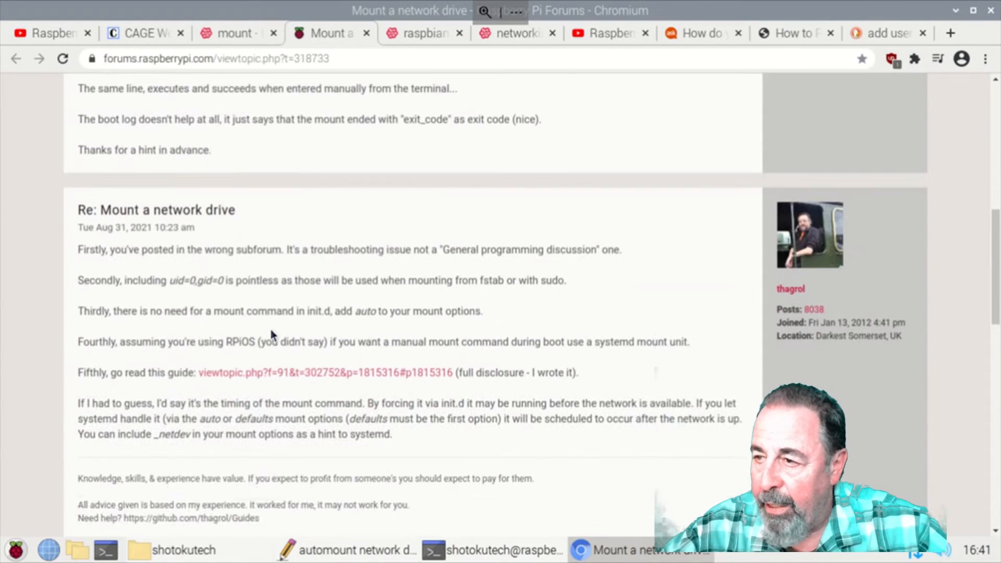
{"action": "double_click", "coordinate": [363, 311]}
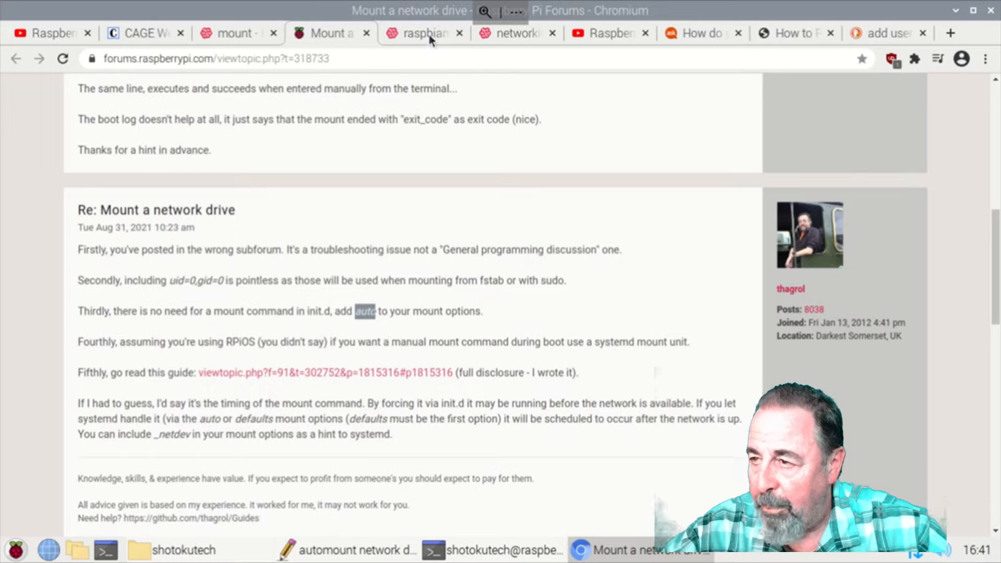
{"action": "left_click", "coordinate": [421, 34]}
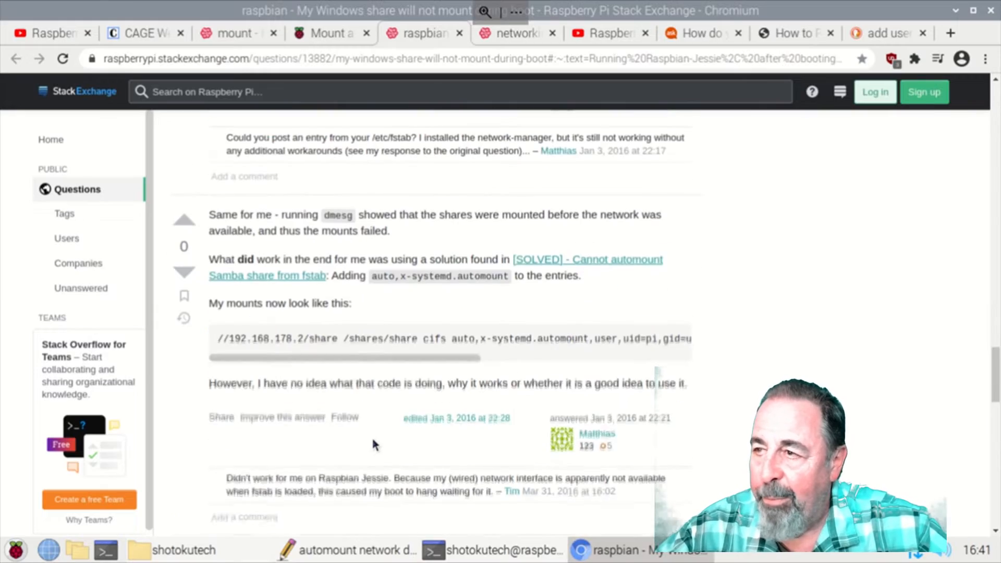
Step: Highlight the Wait for network configuration steps in the Stack Exchange answer
{"action": "scroll", "scroll_direction": "down", "scroll_amount": 3}
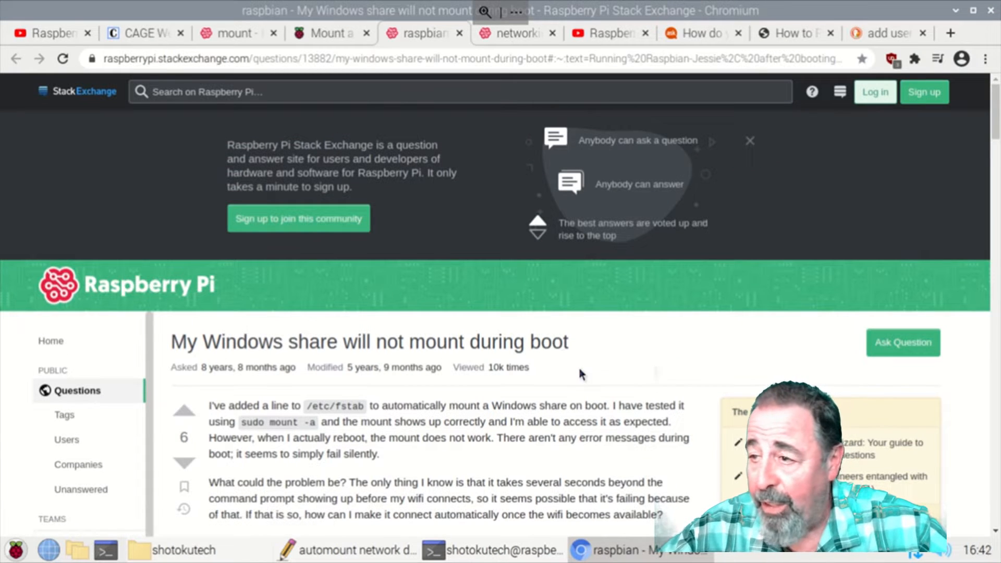
{"action": "scroll", "scroll_direction": "down", "scroll_amount": 3}
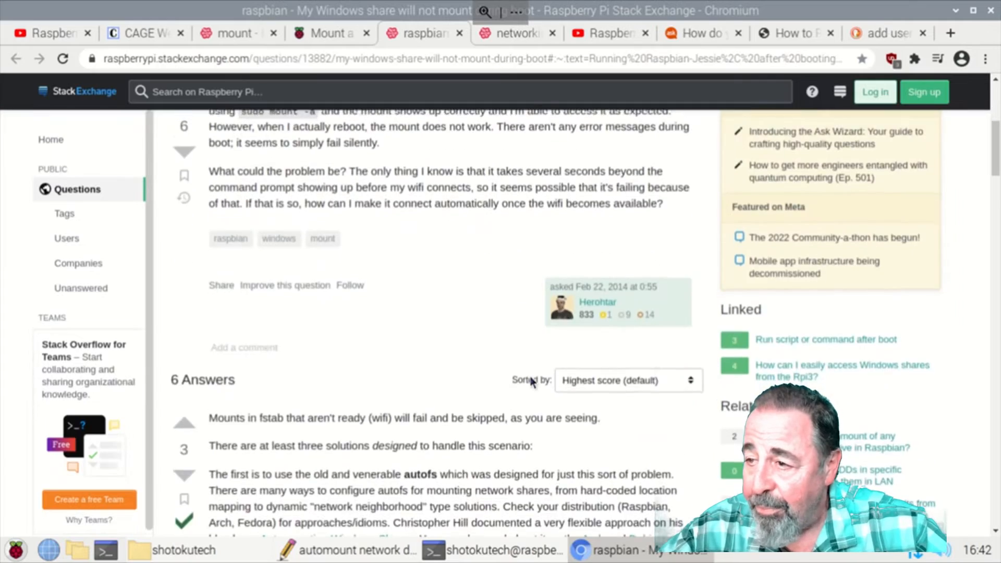
{"action": "scroll", "scroll_direction": "down", "scroll_amount": 3}
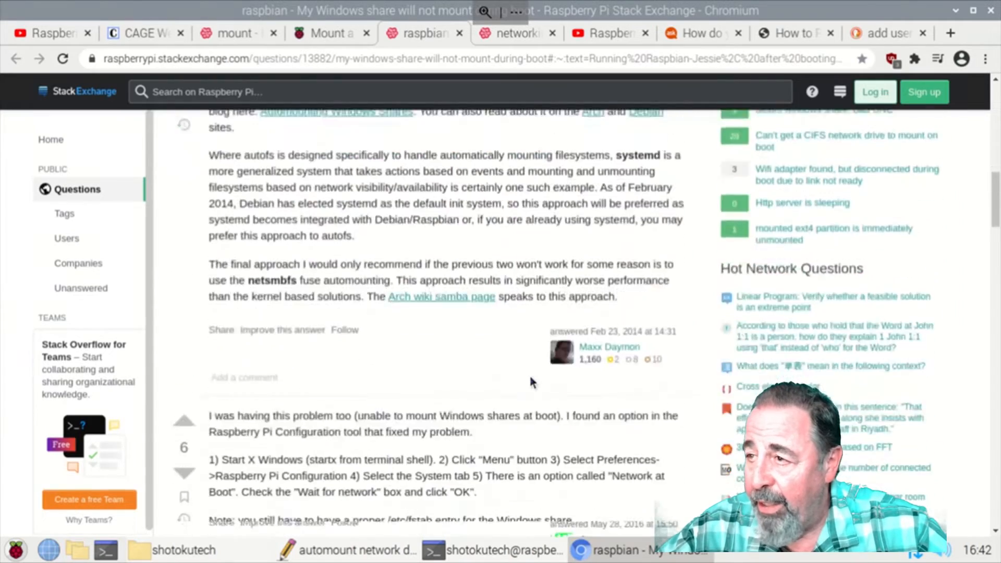
{"action": "scroll", "scroll_direction": "down", "scroll_amount": 3}
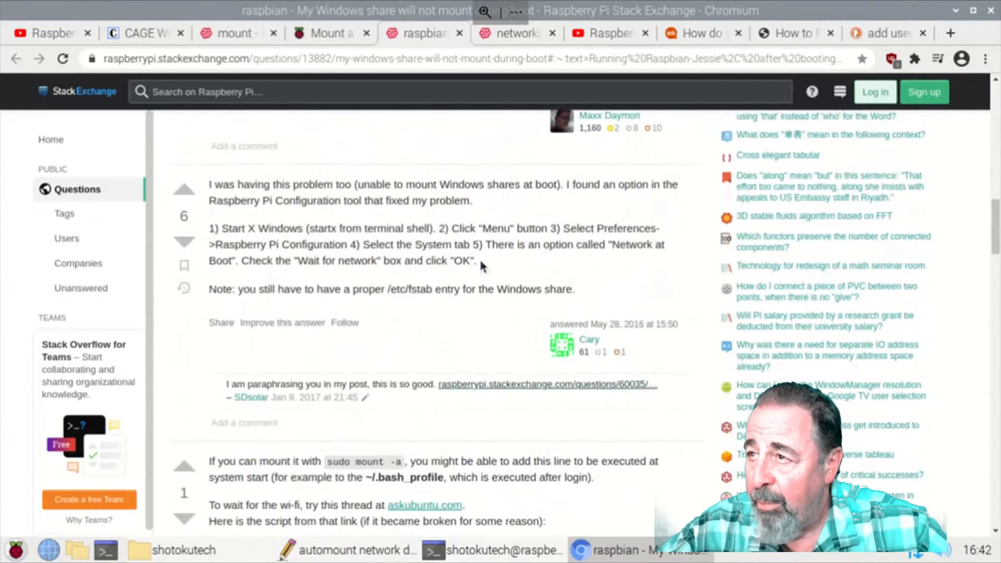
{"action": "left_click_drag", "start_coordinate": [258, 228], "coordinate": [475, 261]}
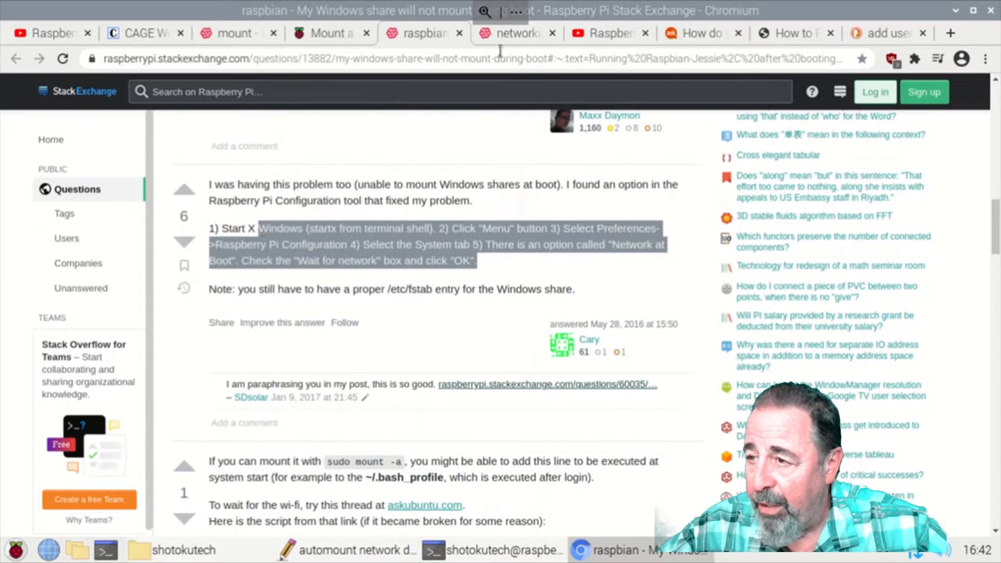
Step: Show the answer's persistent Windows share /etc/fstab section on the other question
{"action": "left_click", "coordinate": [514, 33]}
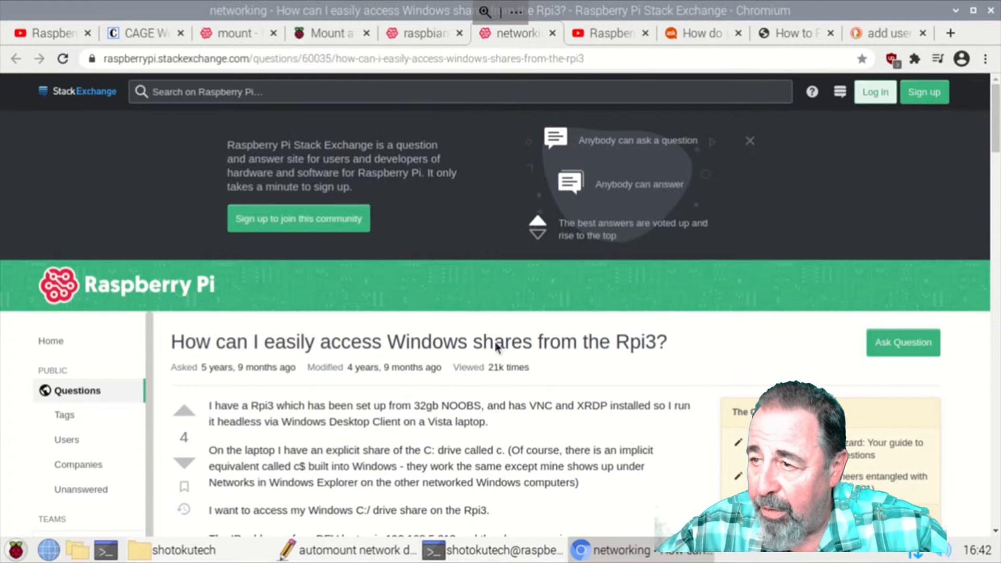
{"action": "scroll", "scroll_direction": "down", "scroll_amount": 3}
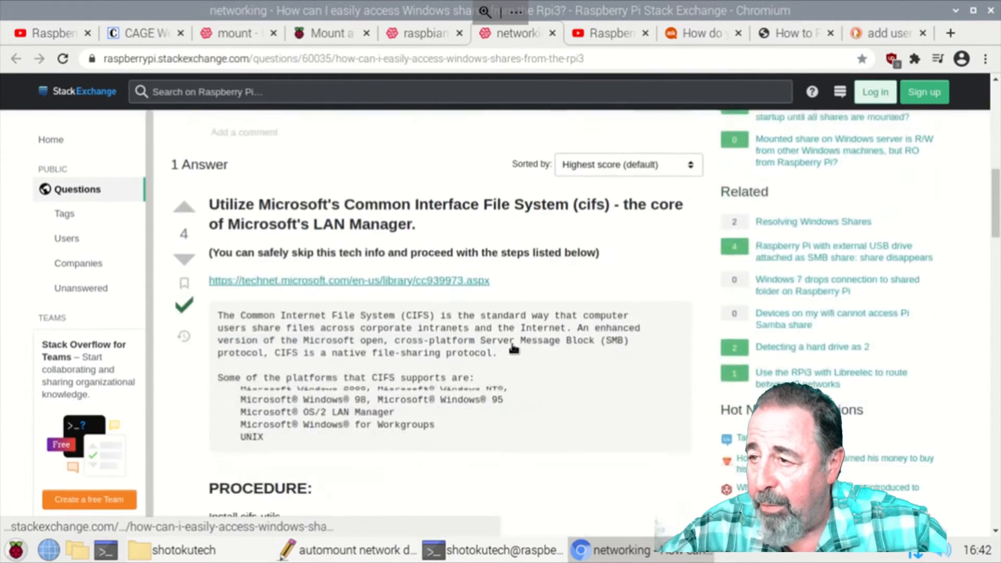
{"action": "scroll", "scroll_direction": "down", "scroll_amount": 3}
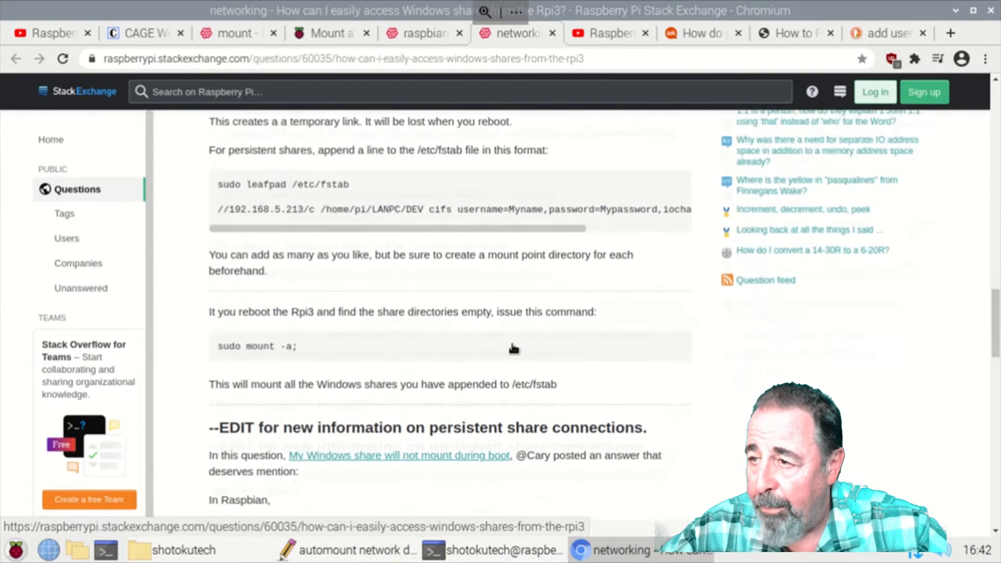
{"action": "scroll", "scroll_direction": "down", "scroll_amount": 3}
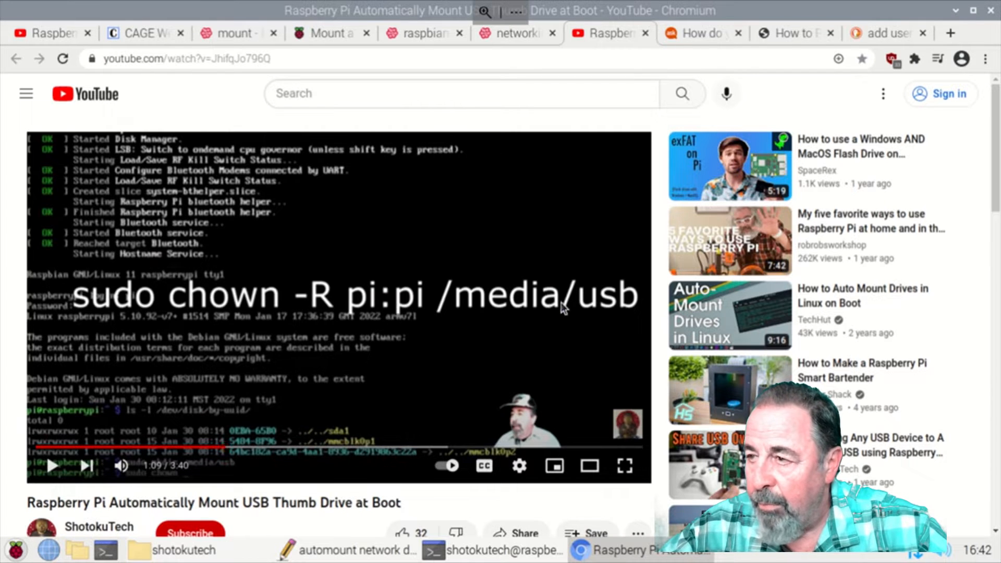
{"action": "mouse_move", "coordinate": [367, 472]}
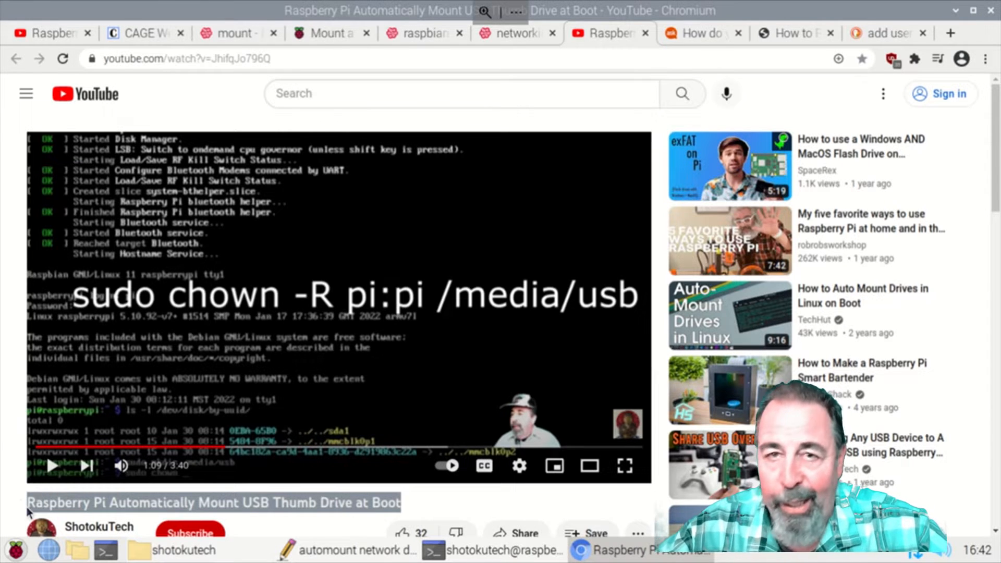
{"action": "mouse_move", "coordinate": [611, 236]}
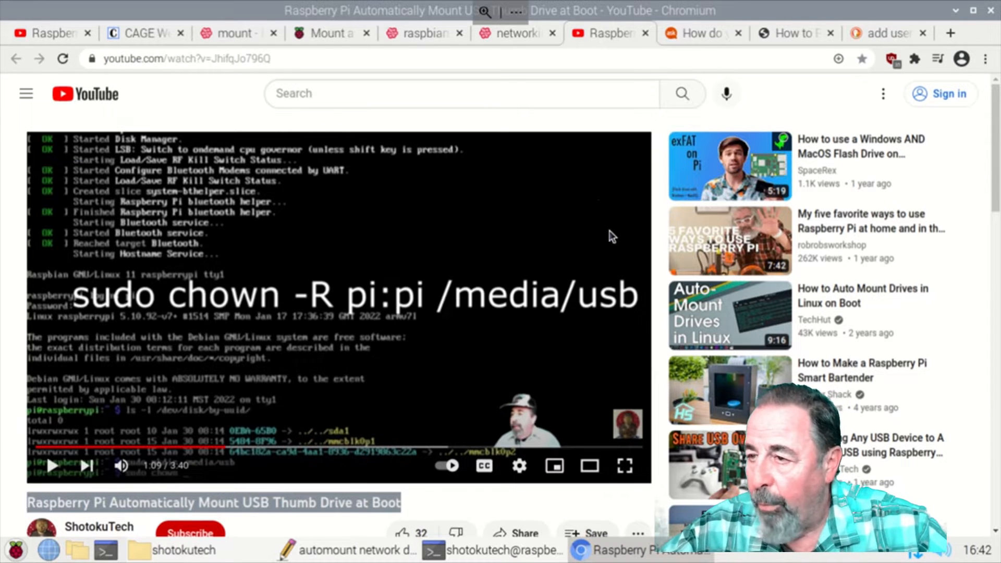
{"action": "mouse_move", "coordinate": [699, 34]}
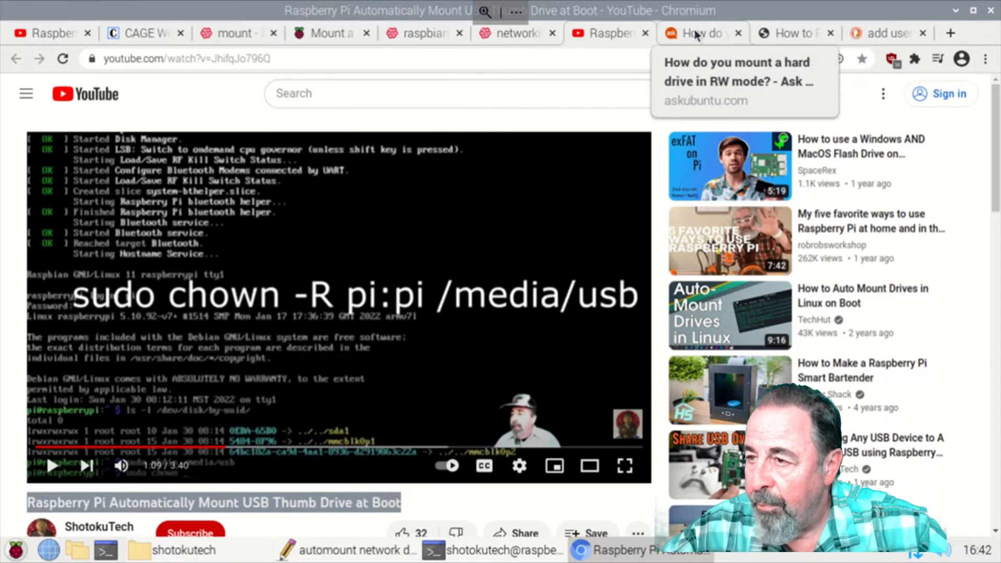
Step: Move to the Ask Ubuntu question on mounting a hard drive in RW mode
{"action": "left_click", "coordinate": [696, 33]}
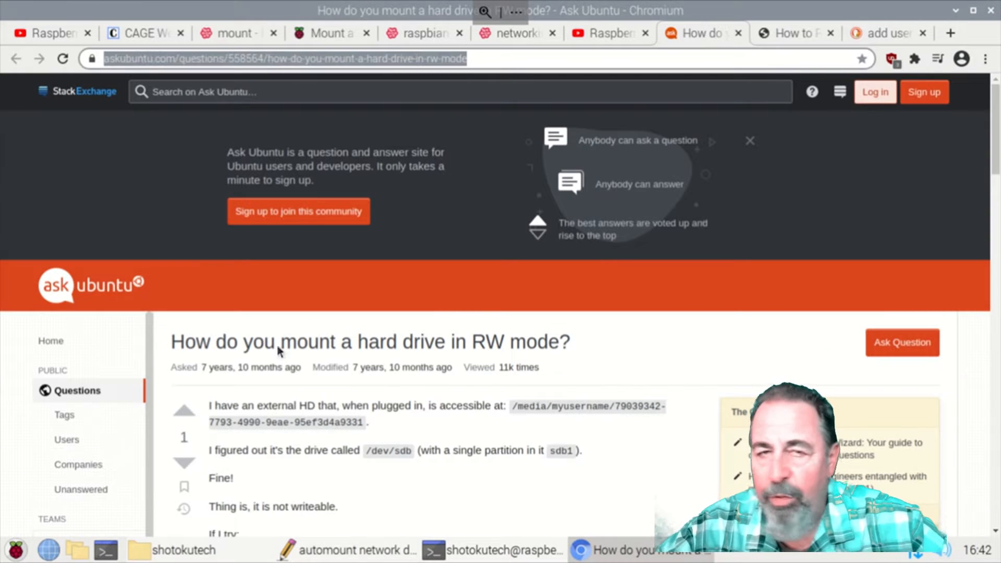
{"action": "mouse_move", "coordinate": [428, 396]}
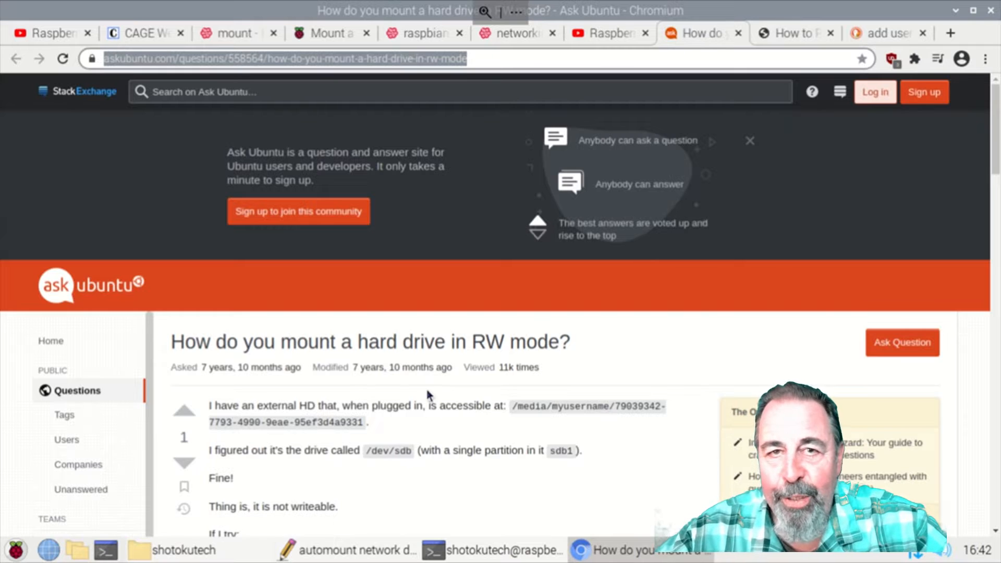
Step: Read the remount answers and highlight the rw option in the Magnatecha remount command
{"action": "scroll", "scroll_direction": "down", "scroll_amount": 3}
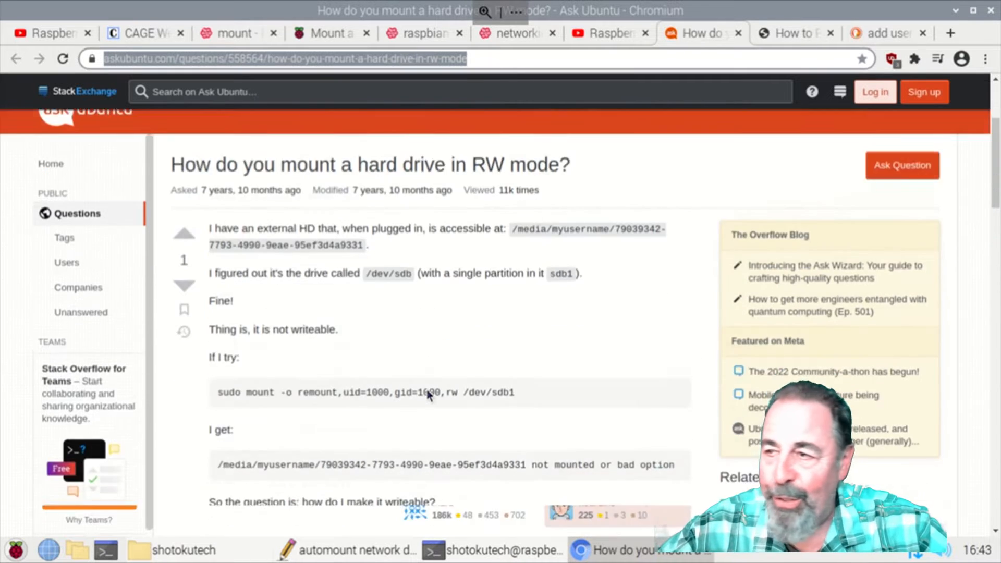
{"action": "scroll", "scroll_direction": "down", "scroll_amount": 3}
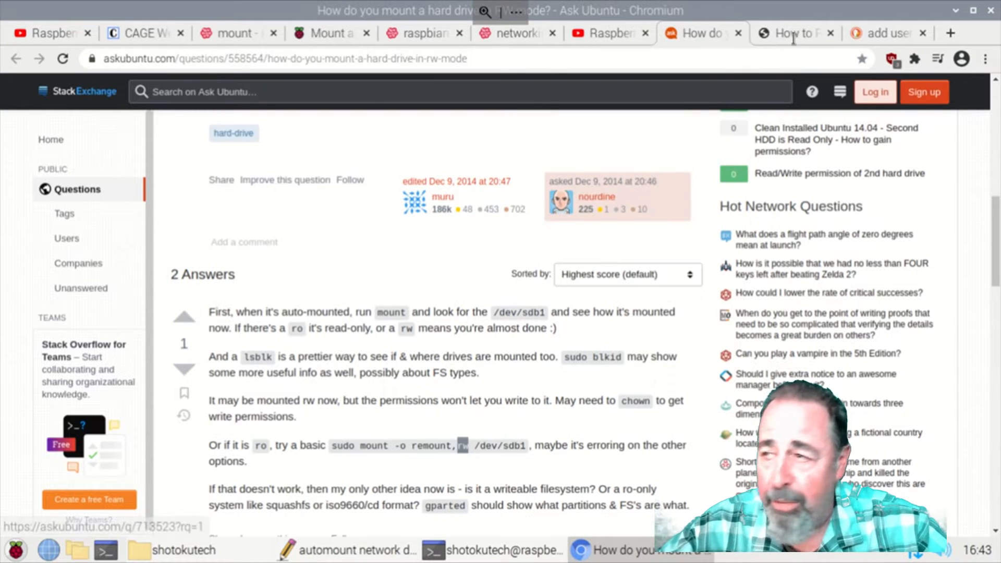
{"action": "left_click", "coordinate": [791, 33]}
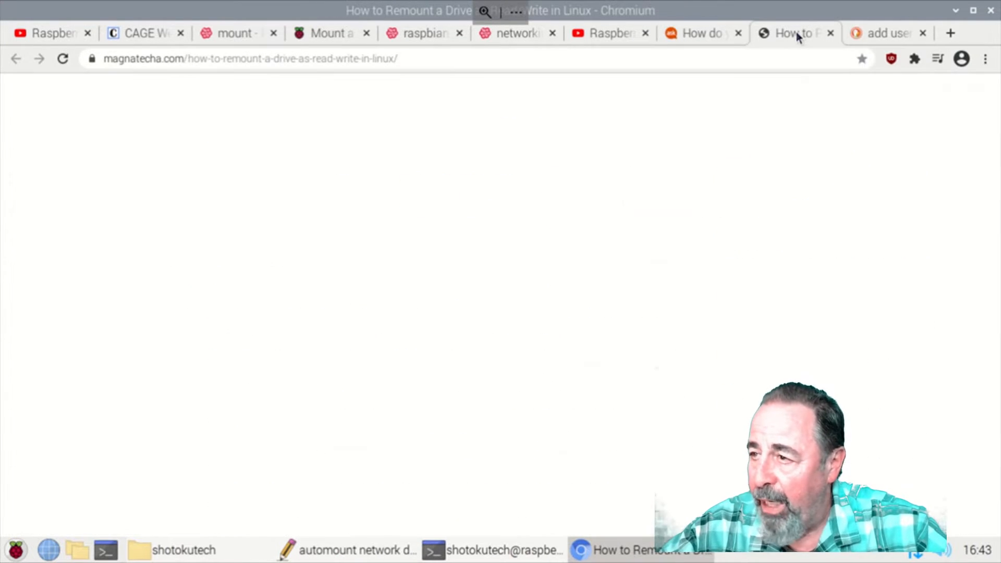
{"action": "left_click", "coordinate": [794, 33]}
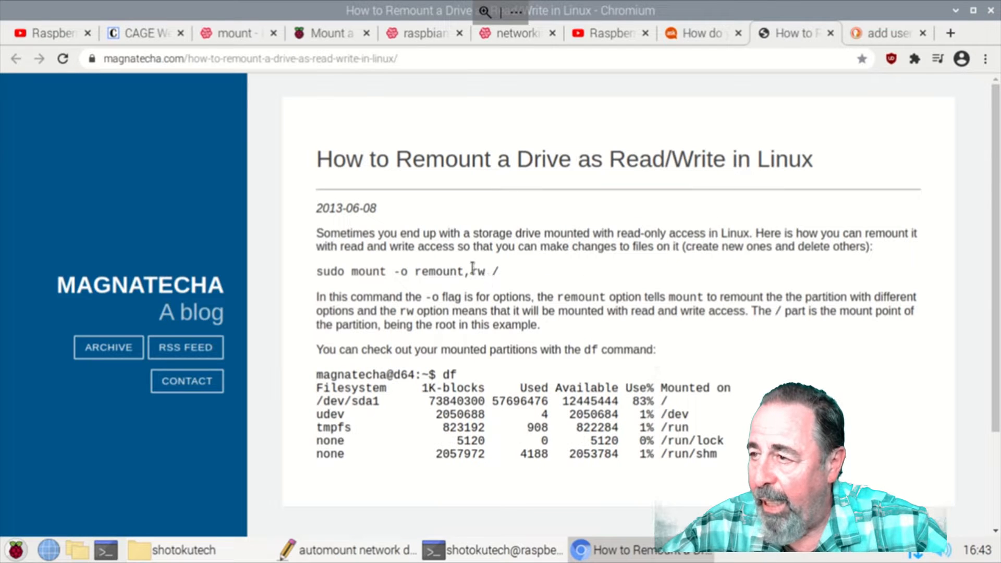
{"action": "double_click", "coordinate": [477, 271]}
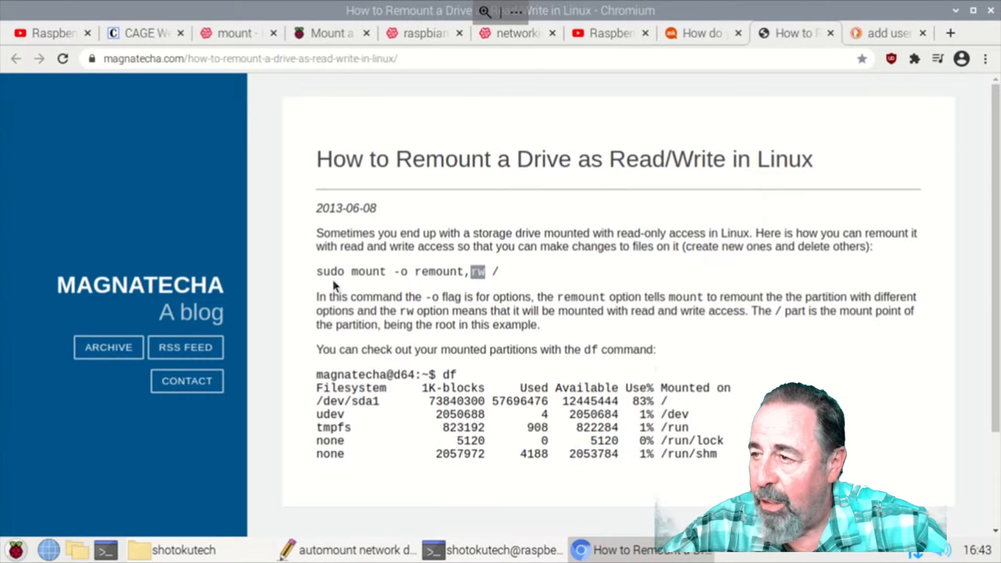
{"action": "mouse_move", "coordinate": [610, 260]}
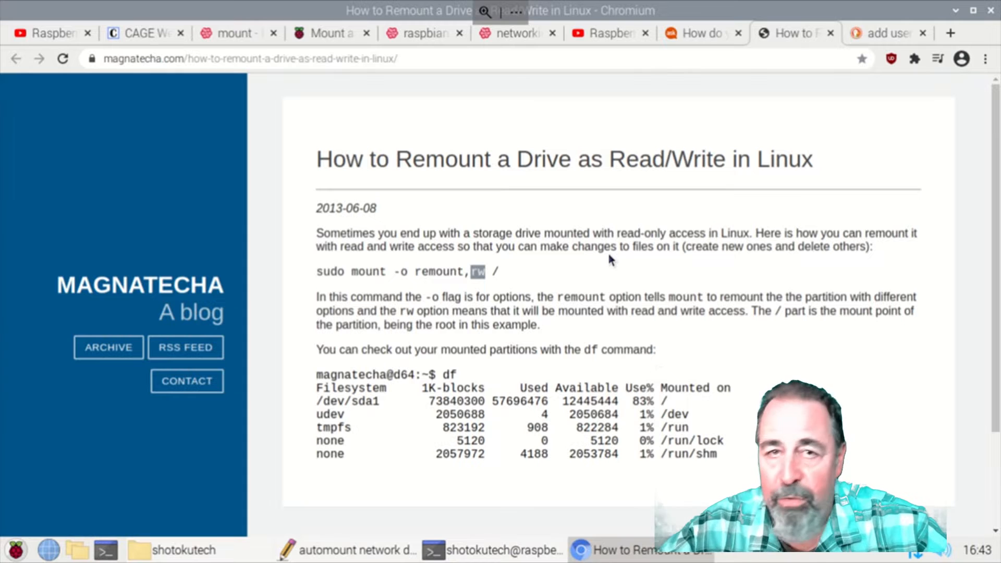
{"action": "left_click", "coordinate": [355, 551]}
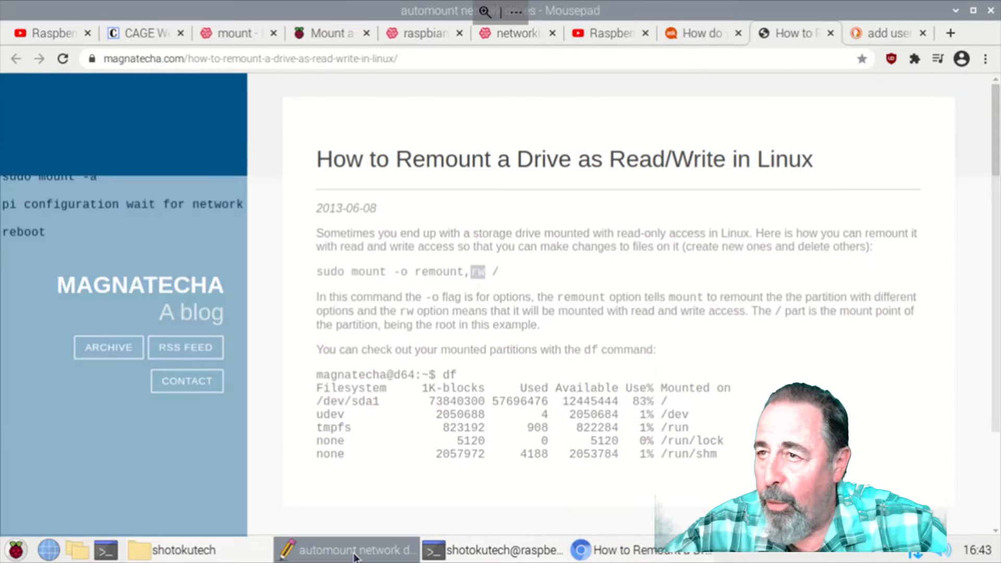
Step: Highlight the mkdir command, the fstab mount-point path and the cifs type in the notes
{"action": "left_click", "coordinate": [344, 549]}
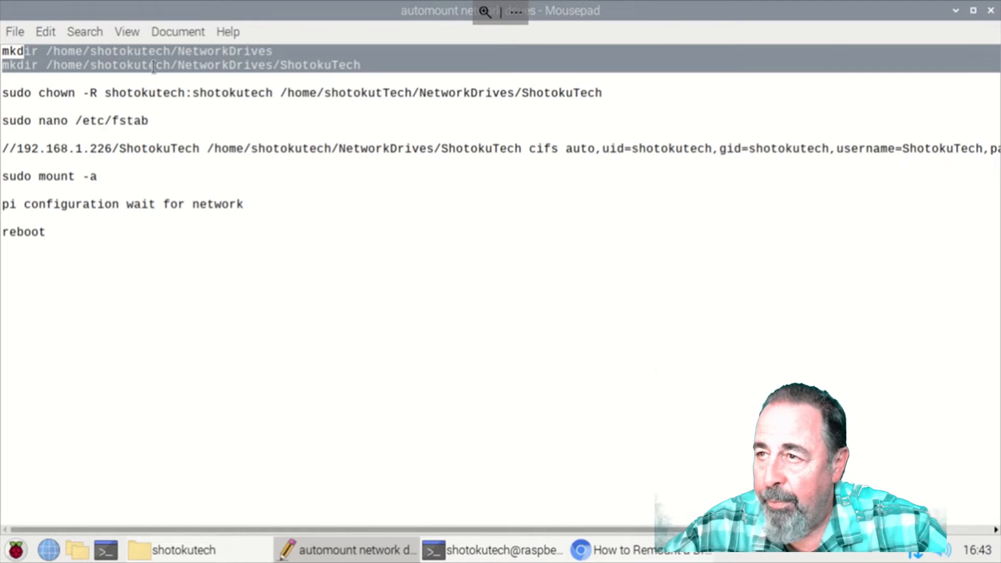
{"action": "double_click", "coordinate": [224, 64]}
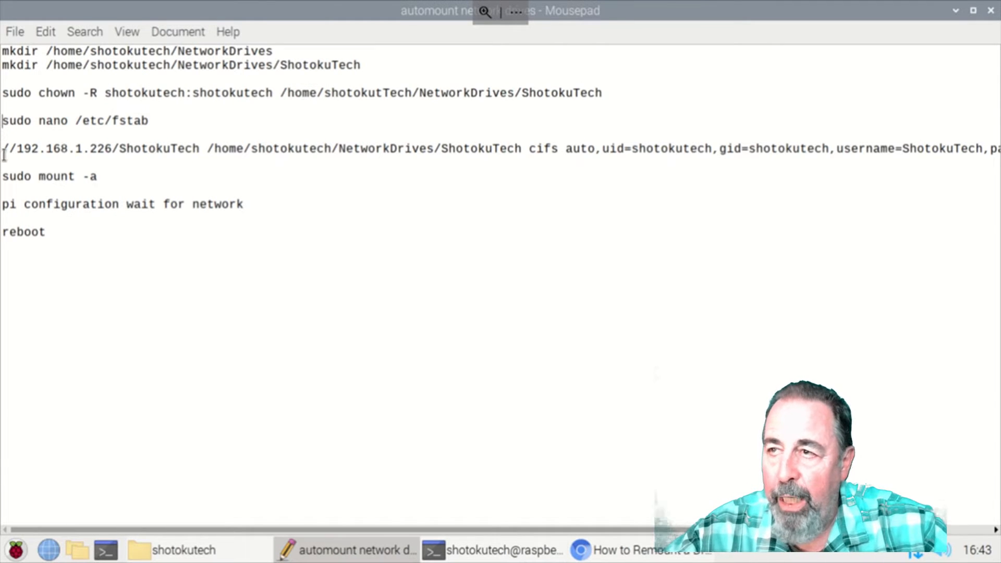
{"action": "left_click_drag", "start_coordinate": [3, 148], "coordinate": [164, 148]}
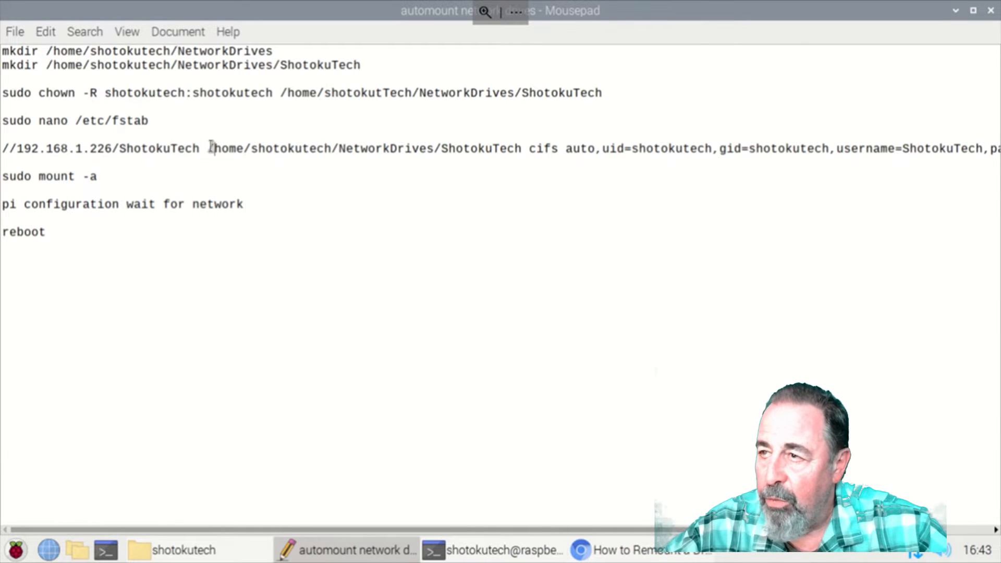
{"action": "left_click_drag", "start_coordinate": [208, 148], "coordinate": [342, 148]}
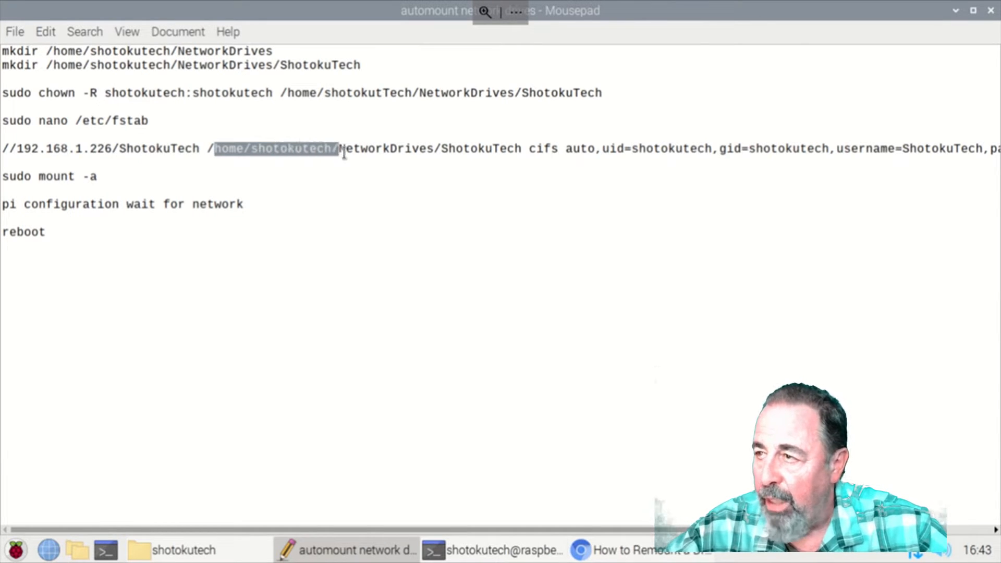
{"action": "left_click_drag", "start_coordinate": [343, 148], "coordinate": [523, 148]}
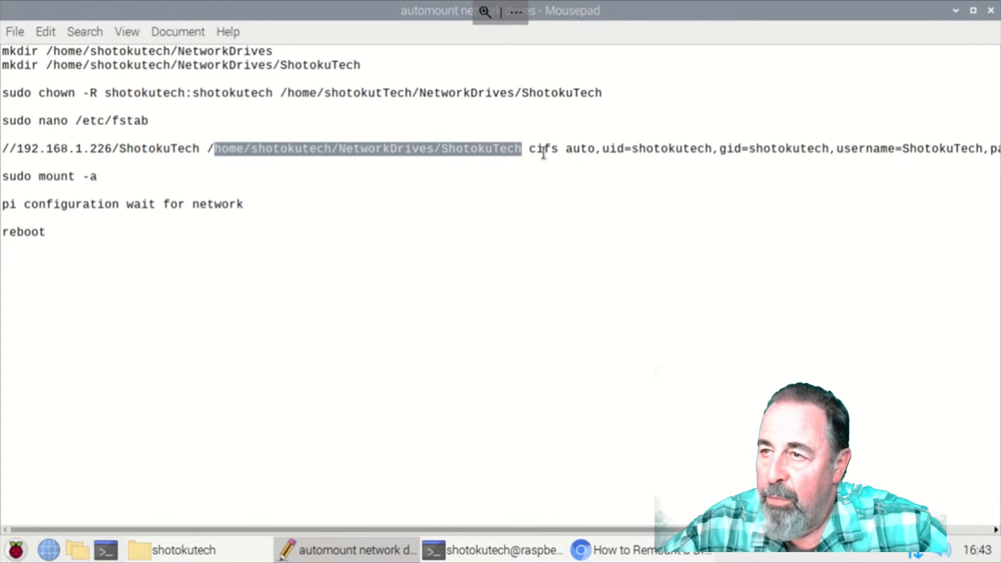
{"action": "double_click", "coordinate": [542, 148]}
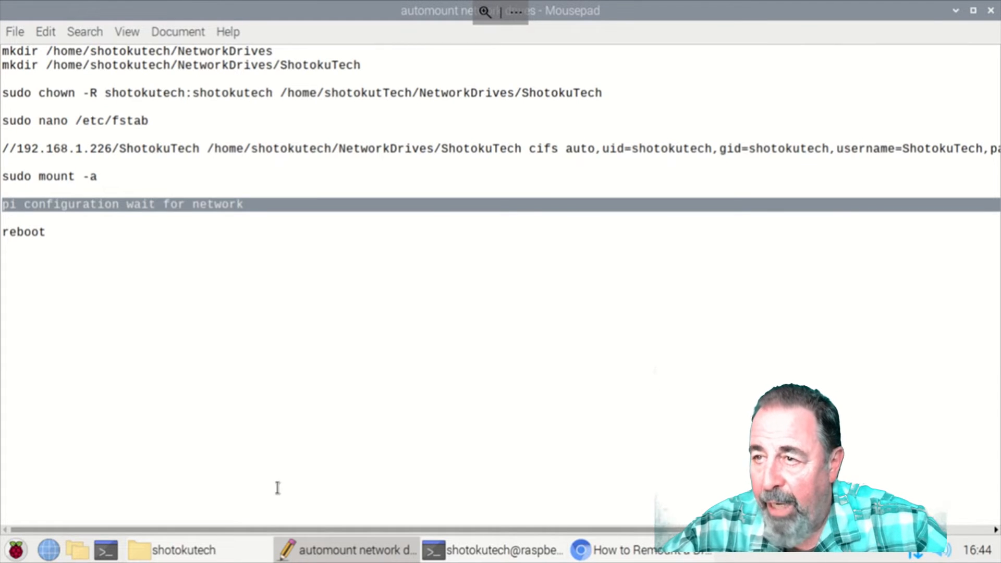
Step: Revisit the Stack Exchange wait-for-network answer, then return to the automount notes
{"action": "left_click", "coordinate": [638, 549]}
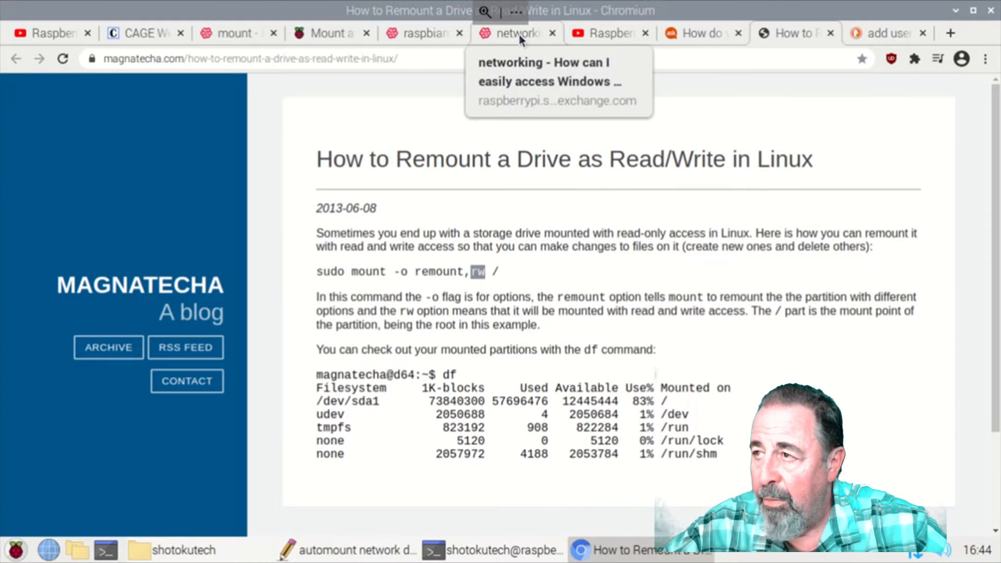
{"action": "left_click", "coordinate": [511, 32]}
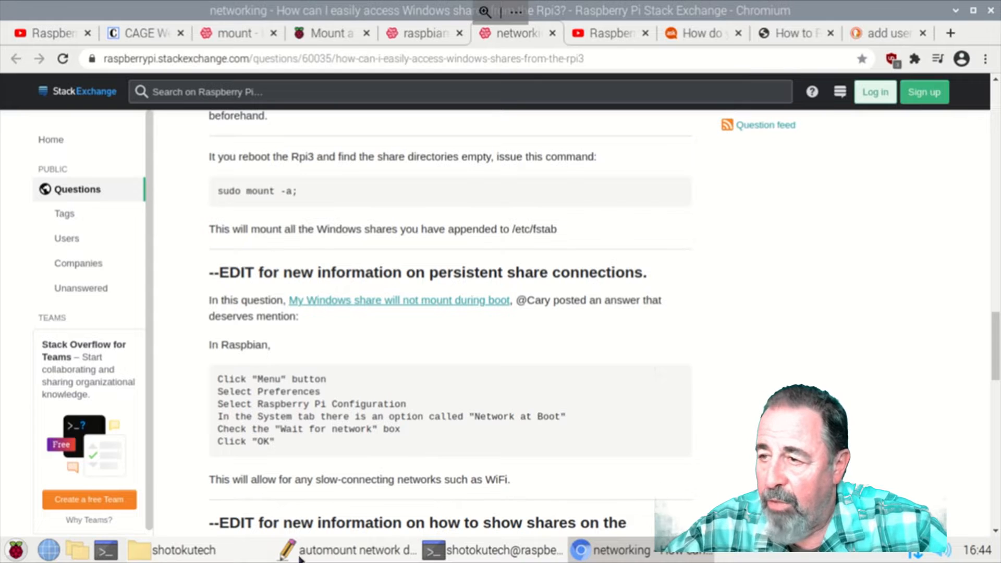
{"action": "left_click", "coordinate": [344, 550]}
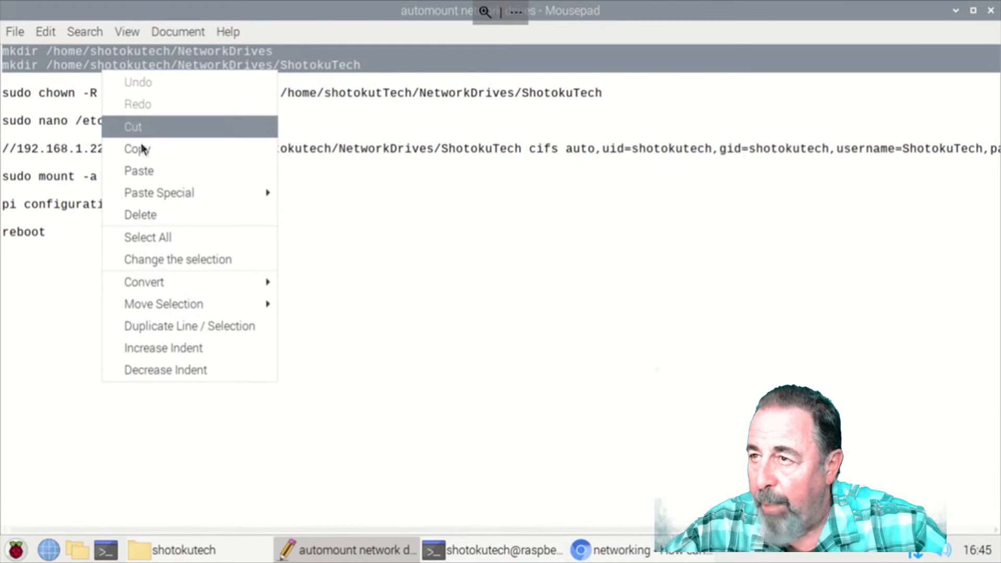
Step: Run the two mkdir commands creating NetworkDrives/ShotokuTech, then check in the file manager
{"action": "left_click", "coordinate": [492, 551]}
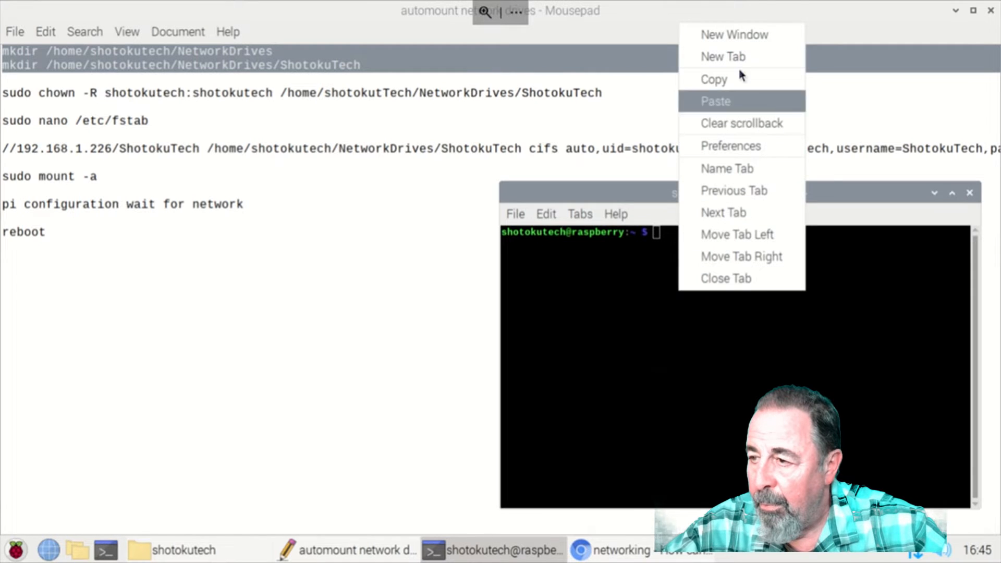
{"action": "left_click", "coordinate": [714, 101]}
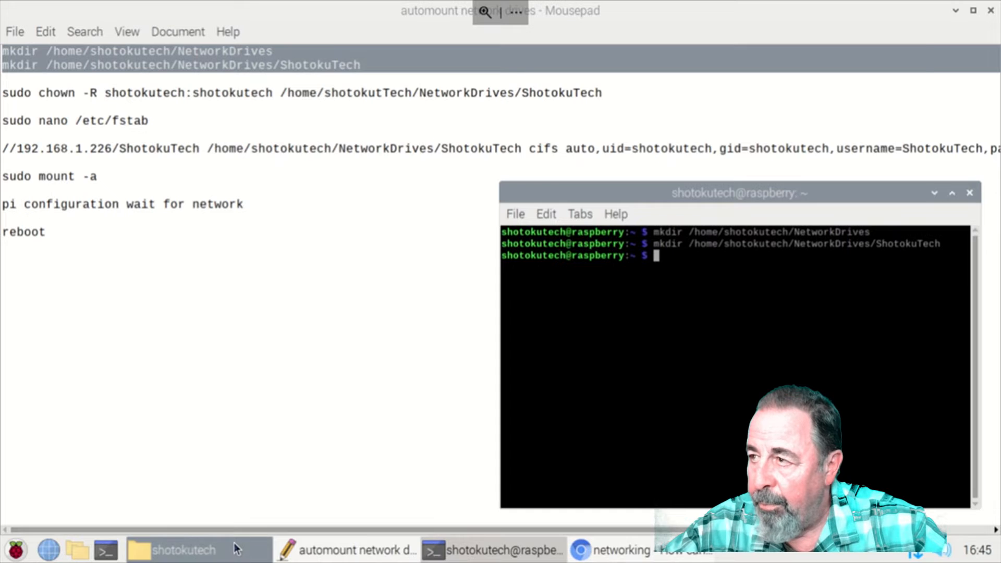
{"action": "left_click", "coordinate": [184, 549]}
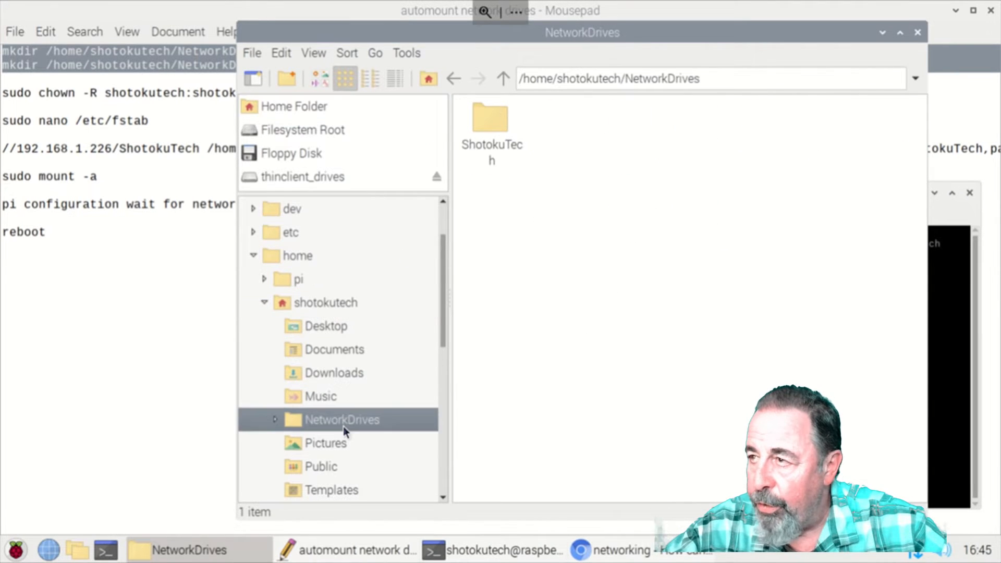
Step: View the ShotokuTech folder's Permissions, showing shotokutech as owner and group
{"action": "right_click", "coordinate": [491, 121]}
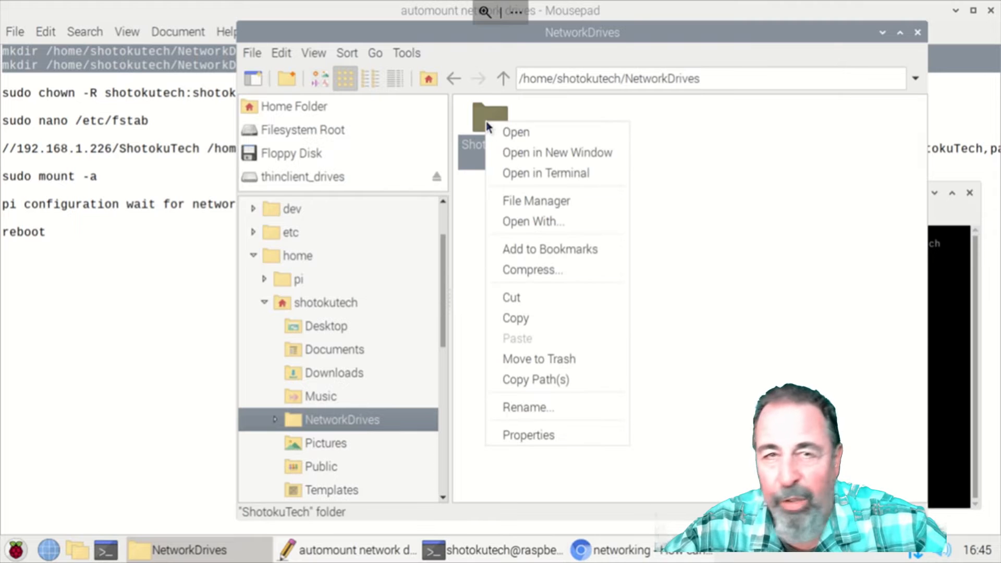
{"action": "left_click", "coordinate": [528, 435]}
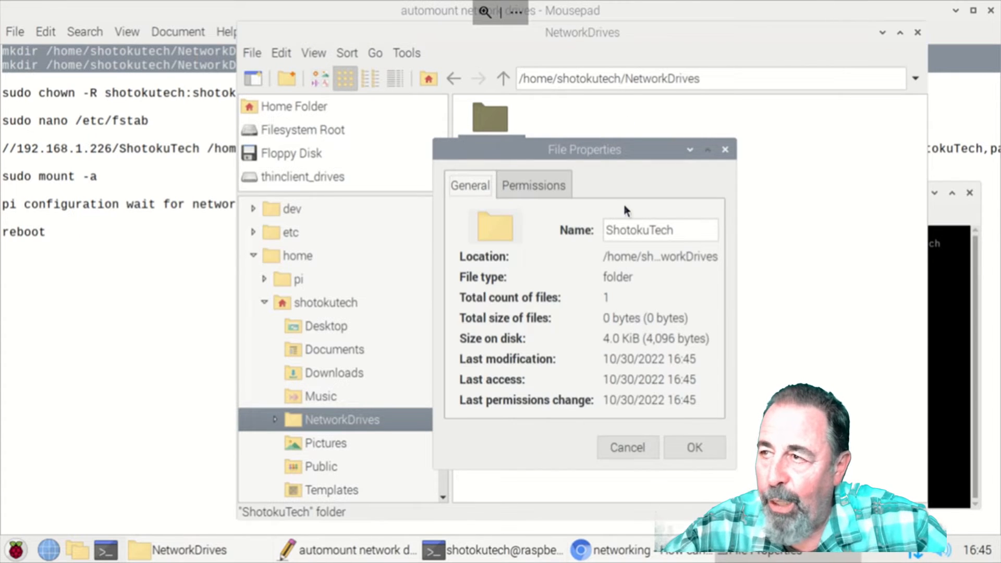
{"action": "left_click", "coordinate": [532, 185]}
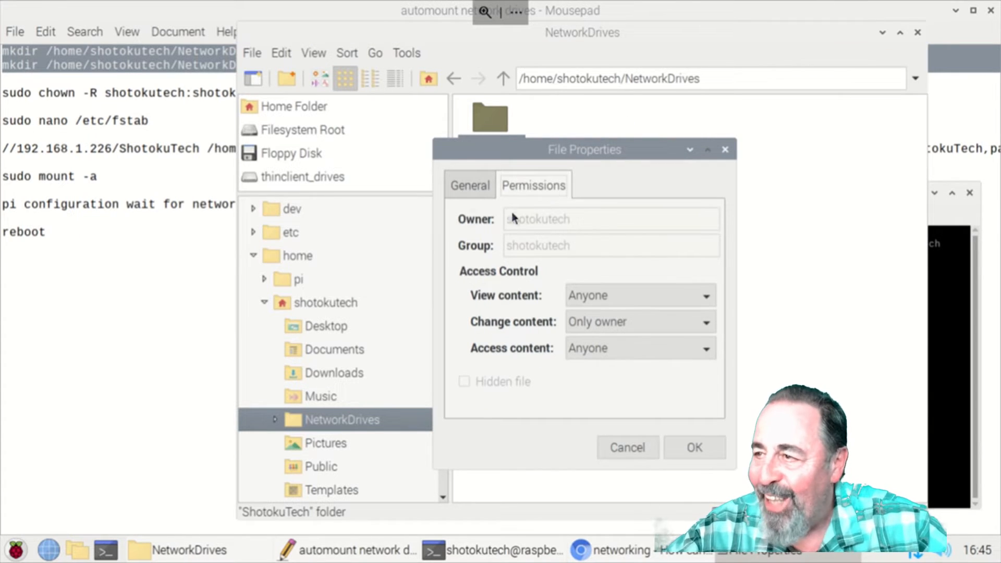
{"action": "mouse_move", "coordinate": [603, 322]}
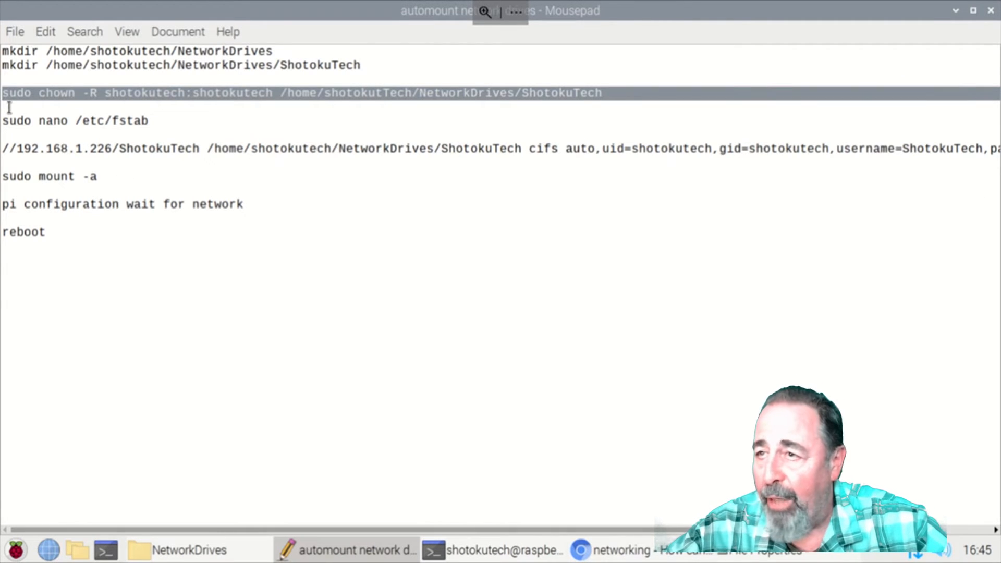
{"action": "mouse_move", "coordinate": [105, 92]}
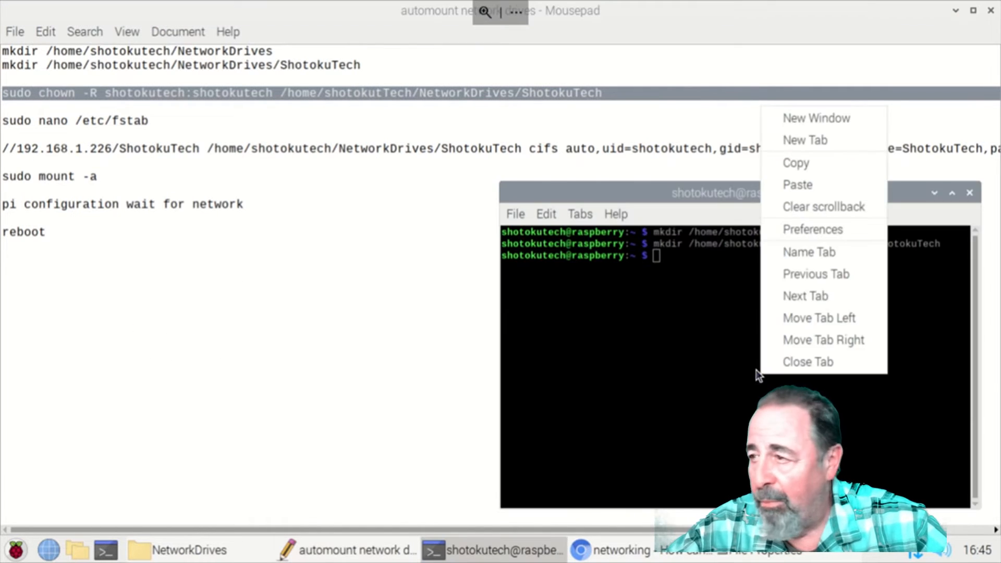
Step: Run sudo chown -R shotokutech:shotokutech on /home/.../NetworkDrives/ShotokuTech, retrying after the path typo
{"action": "left_click", "coordinate": [797, 184]}
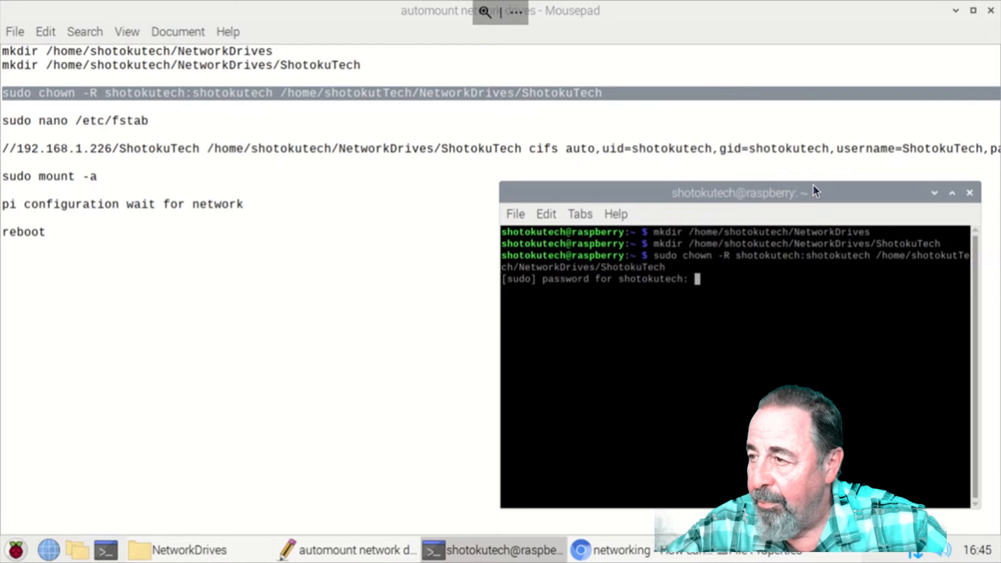
{"action": "key", "text": "Return"}
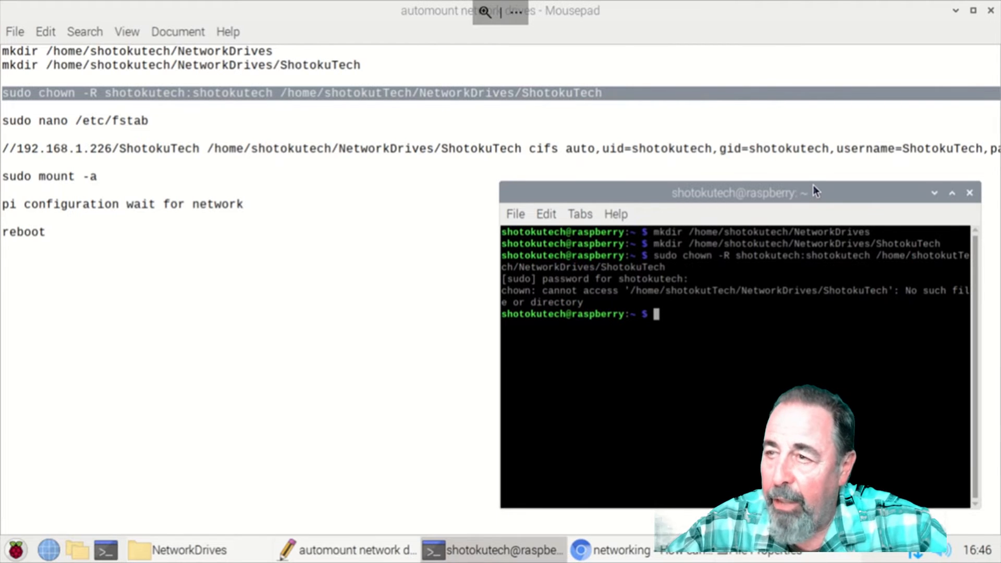
{"action": "type", "text": "sudo chown -R shotokutech:shotokutech /home/shotokutTech/NetworkDrives/ShotokuTech"}
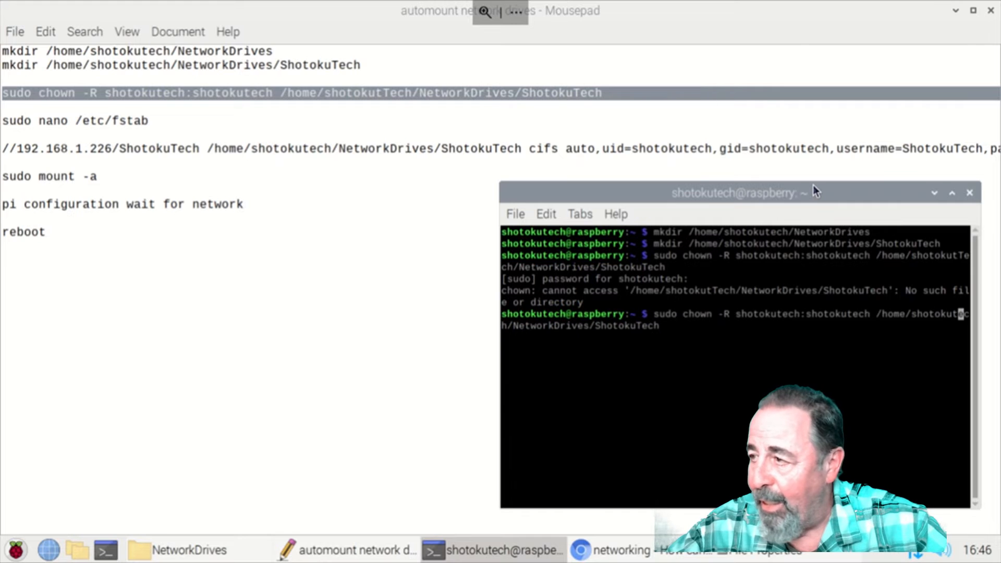
{"action": "key", "text": "Return"}
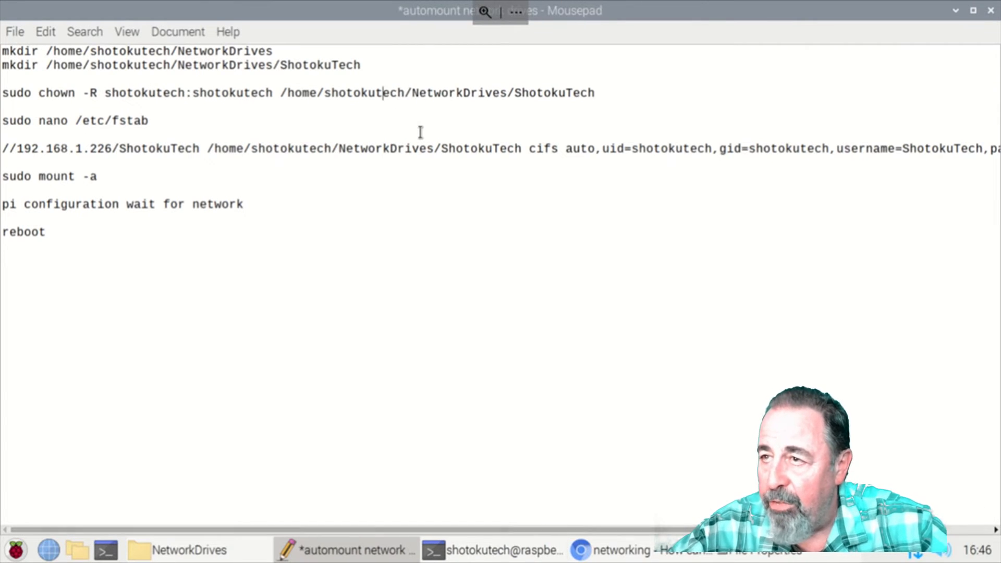
{"action": "mouse_move", "coordinate": [401, 242]}
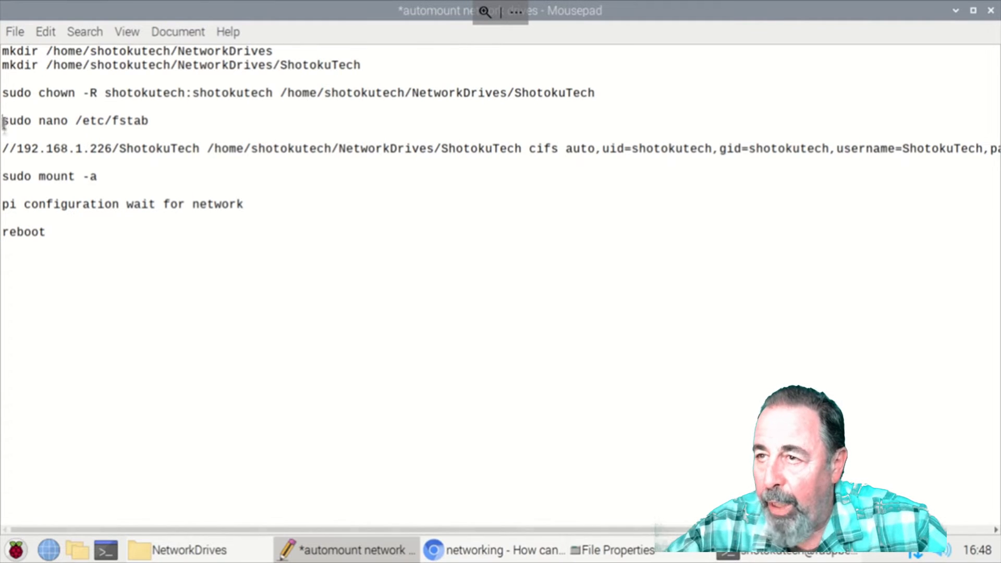
Step: Edit /etc/fstab in nano, appending the //192.168.1.226/ShotokuTech cifs line, and save it
{"action": "triple_click", "coordinate": [75, 120]}
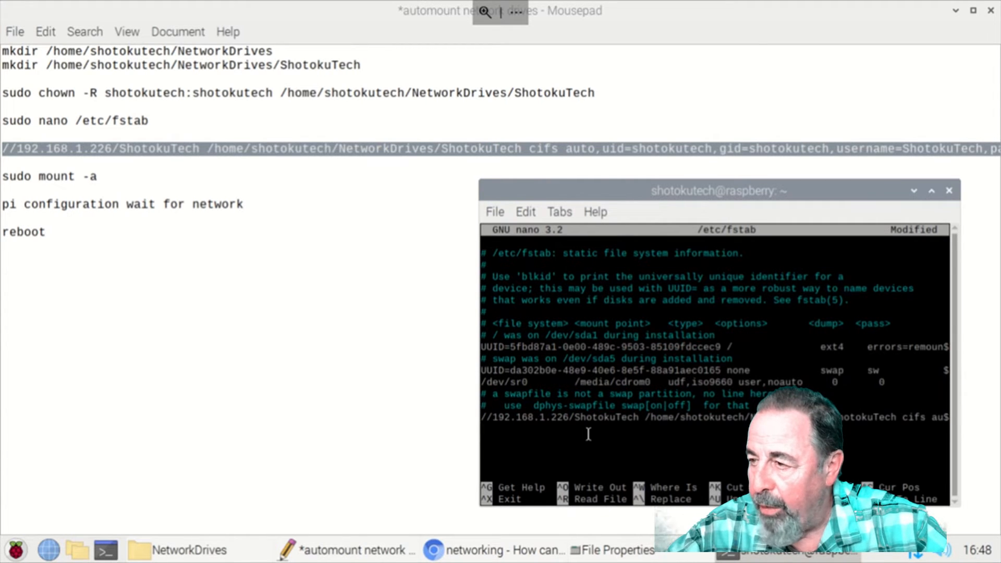
{"action": "key", "text": "ctrl+o"}
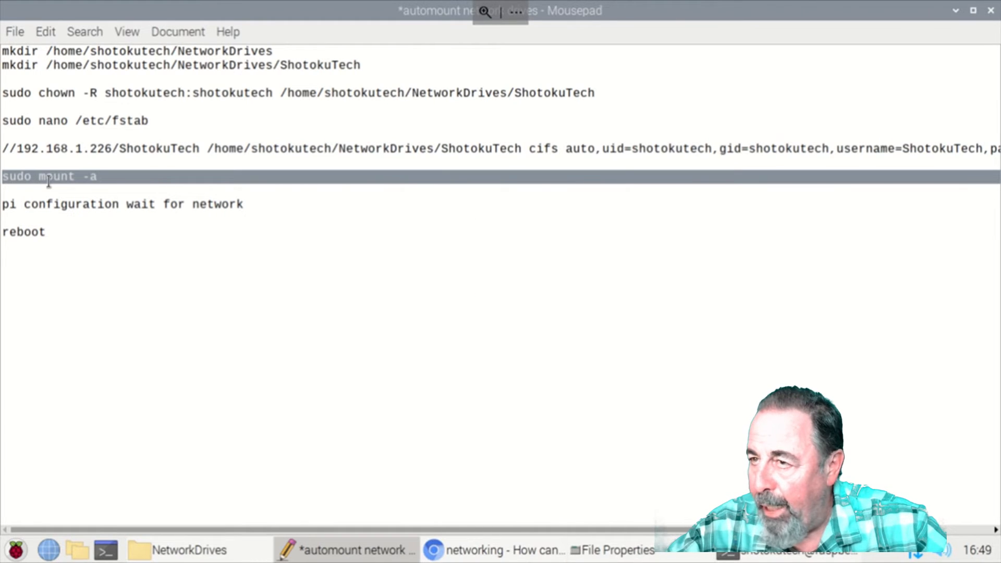
Step: Run sudo mount -a, dismiss the folder properties and check the ShotokuTech mount point
{"action": "right_click", "coordinate": [48, 178]}
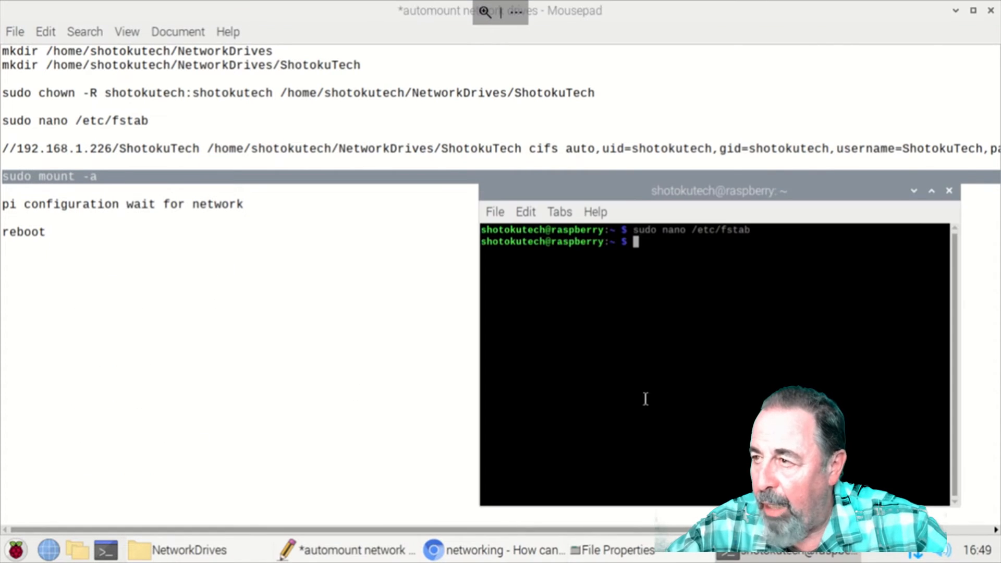
{"action": "type", "text": "sudo mount -a"}
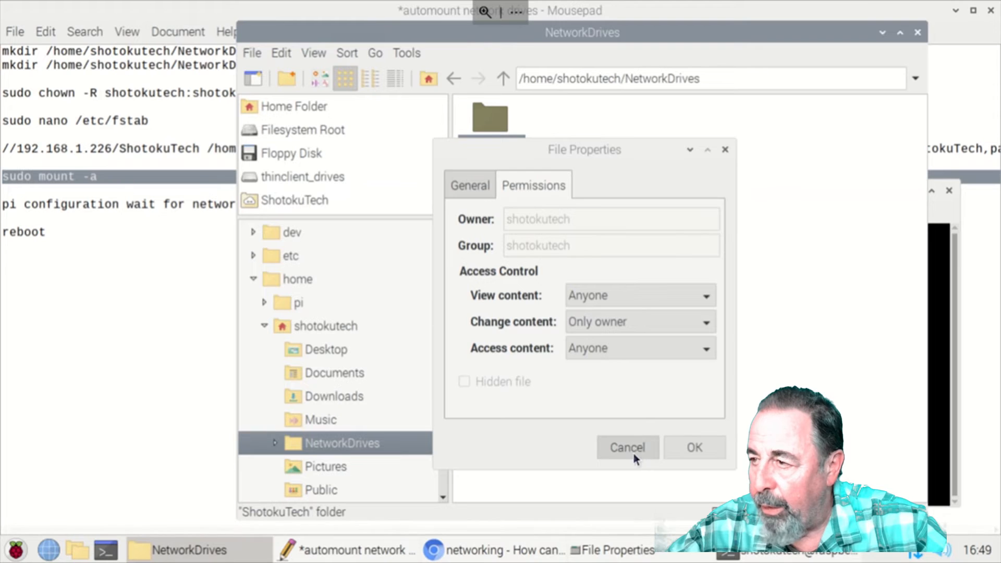
{"action": "left_click", "coordinate": [627, 446]}
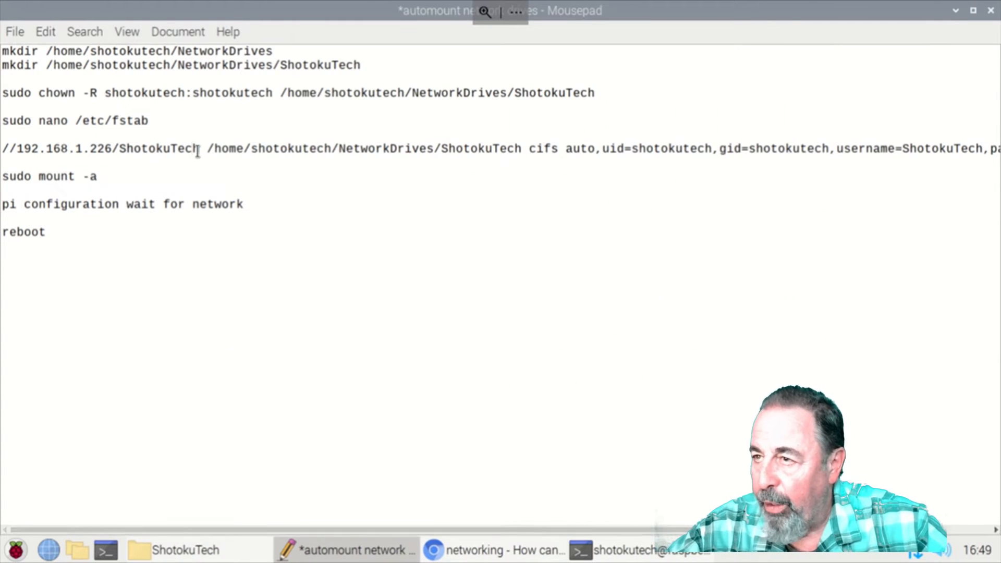
{"action": "left_click_drag", "start_coordinate": [25, 148], "coordinate": [198, 148]}
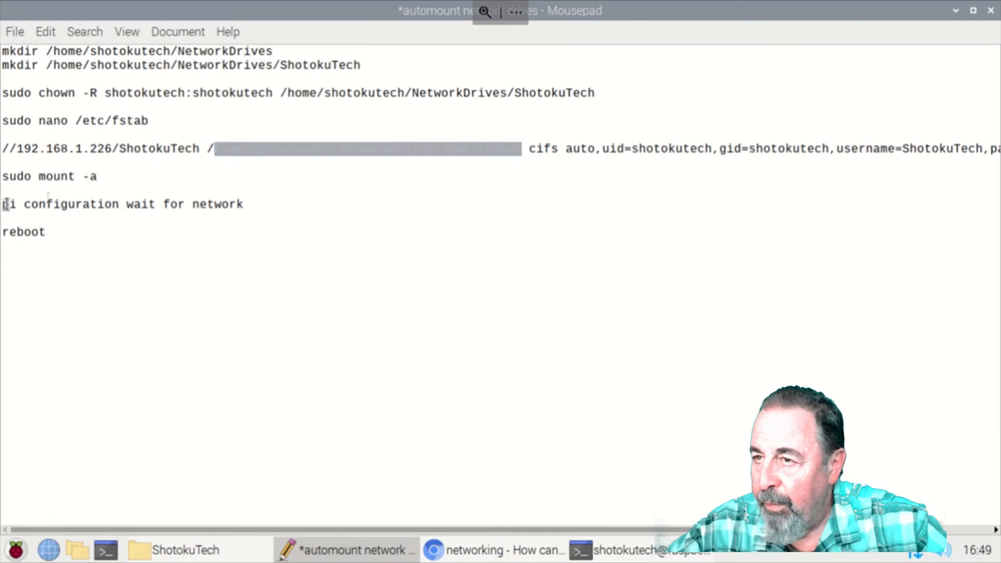
Step: Switch to the Chromium window with the Stack Exchange Network at Boot answer
{"action": "triple_click", "coordinate": [121, 204]}
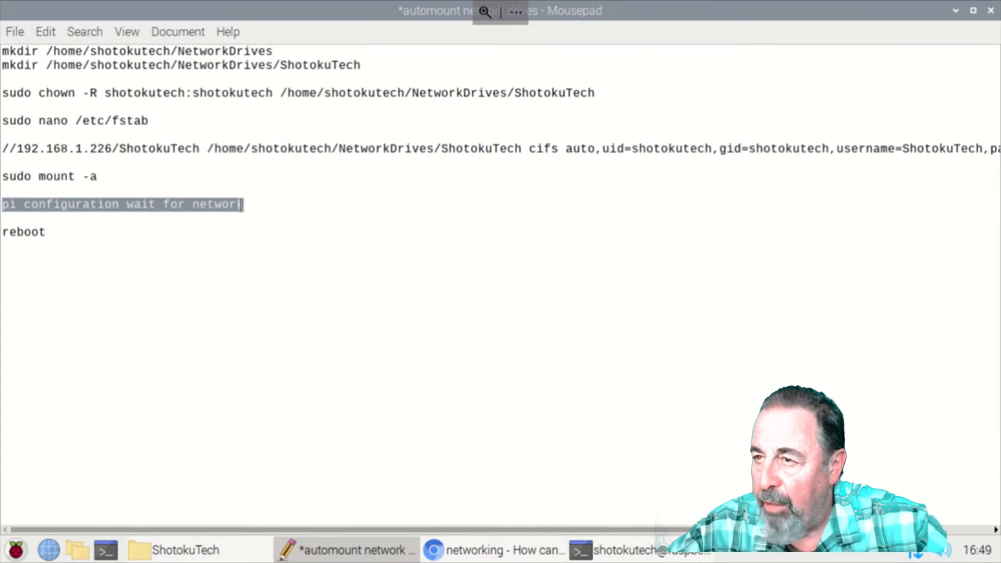
{"action": "left_click", "coordinate": [492, 551]}
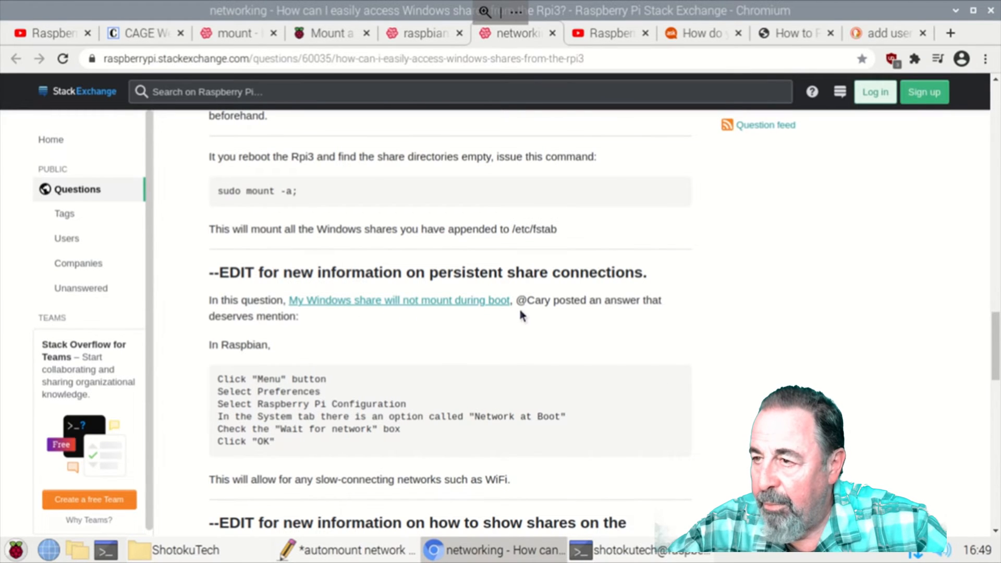
{"action": "mouse_move", "coordinate": [134, 480]}
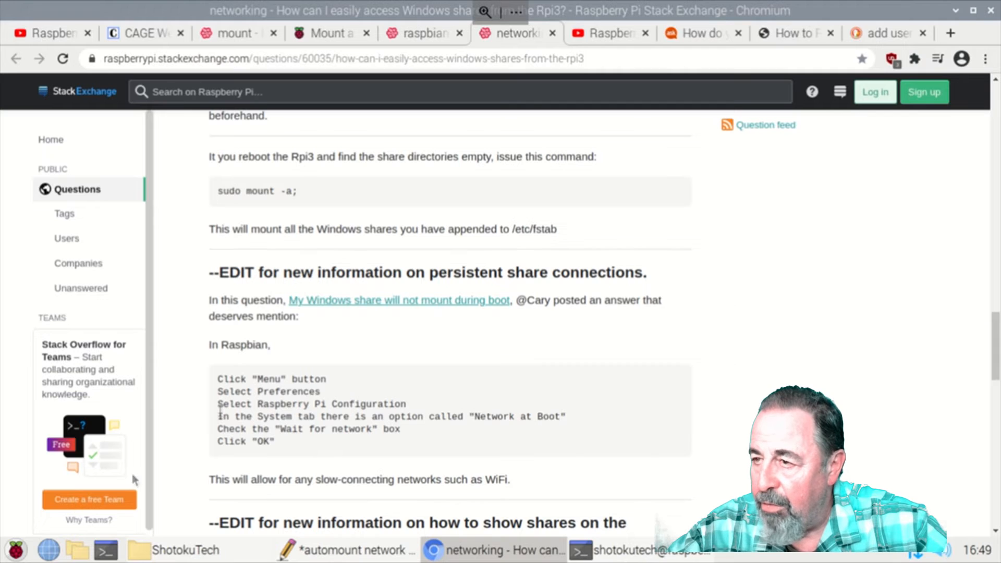
Step: In Raspberry Pi Configuration's System settings, enable Wait for network at boot and confirm with OK
{"action": "left_click", "coordinate": [14, 550]}
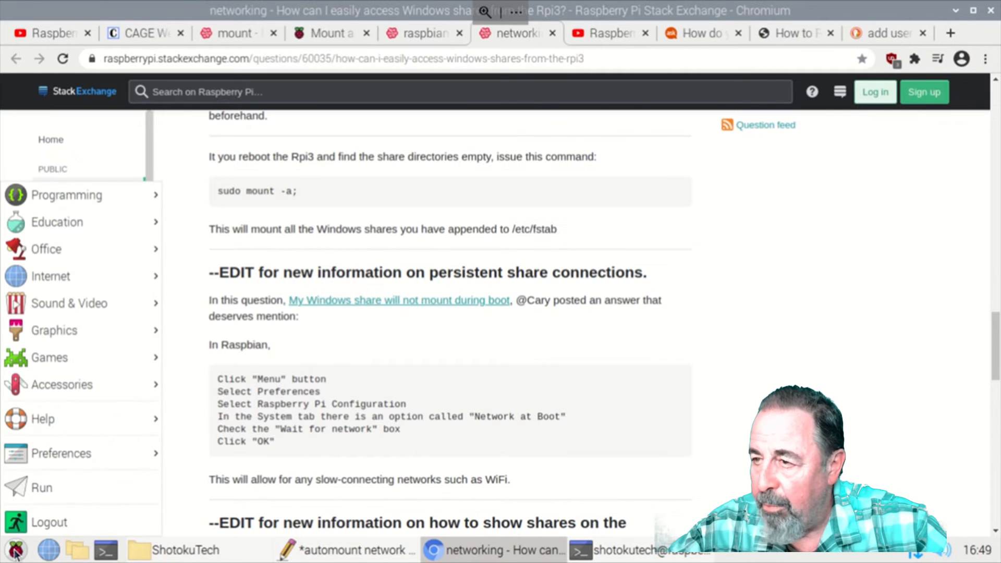
{"action": "left_click", "coordinate": [60, 453]}
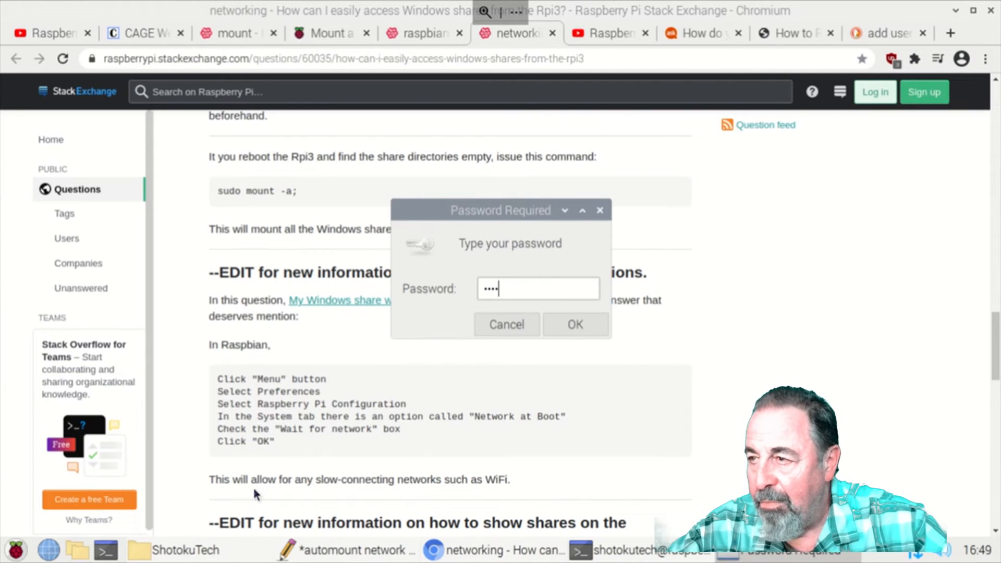
{"action": "type", "text": "••••"}
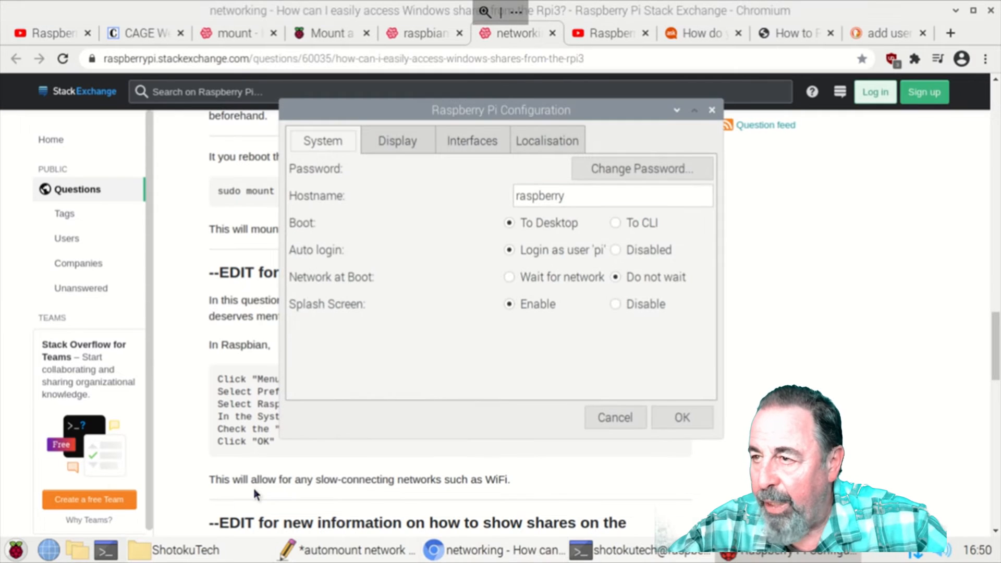
{"action": "mouse_move", "coordinate": [156, 406]}
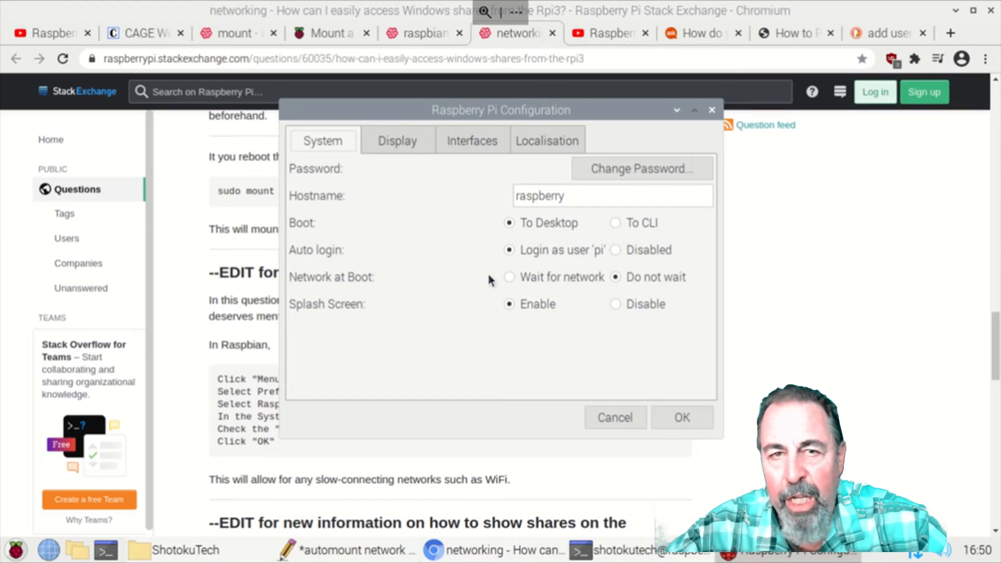
{"action": "left_click", "coordinate": [509, 276]}
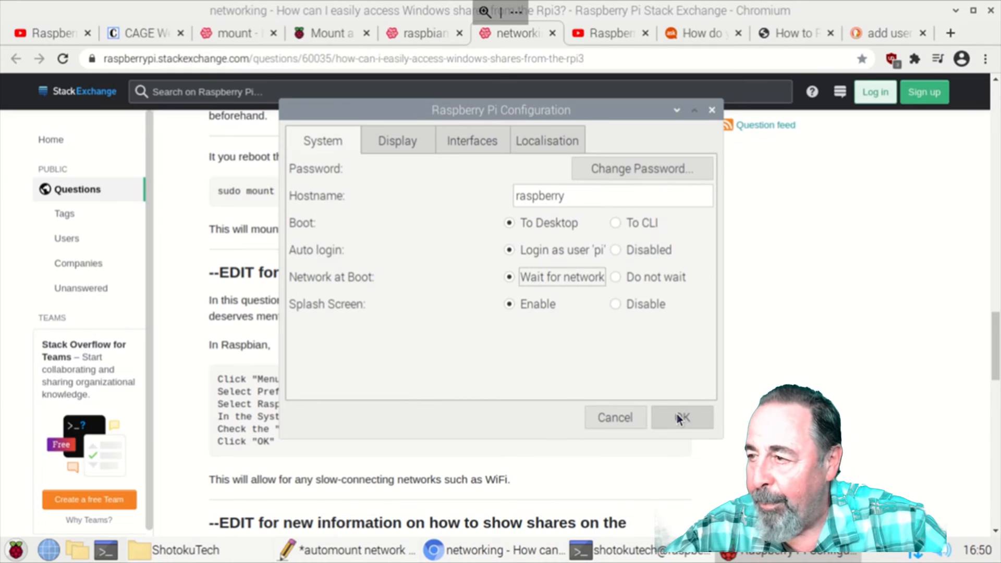
{"action": "left_click", "coordinate": [682, 418]}
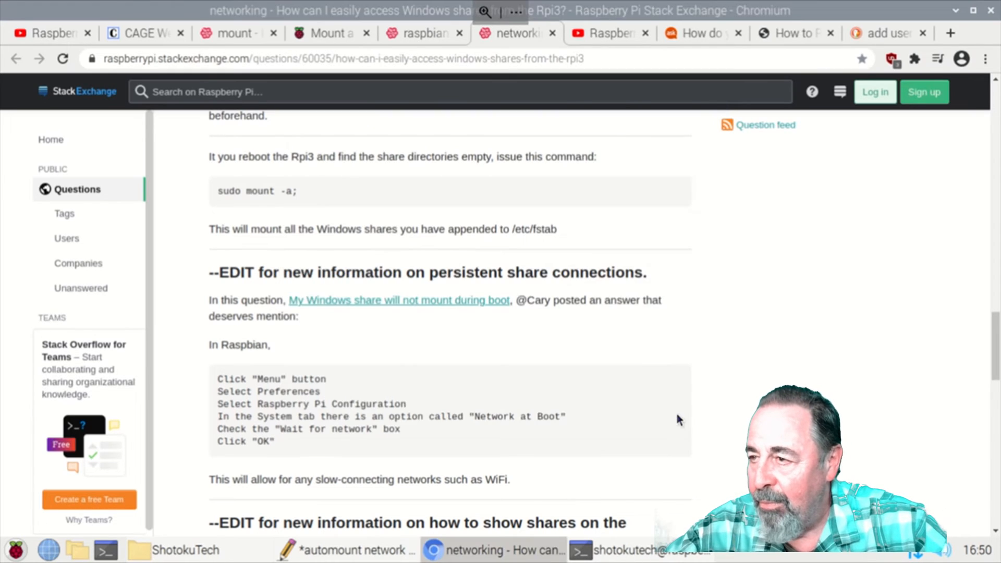
Step: Run sudo reboot in the terminal to restart the Raspberry Pi
{"action": "left_click", "coordinate": [638, 550]}
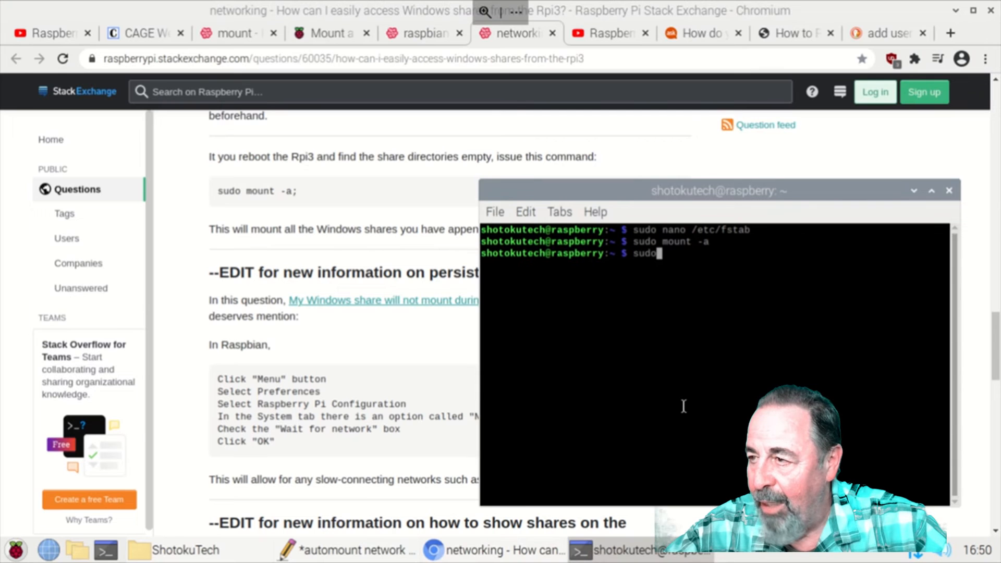
{"action": "type", "text": "reb"}
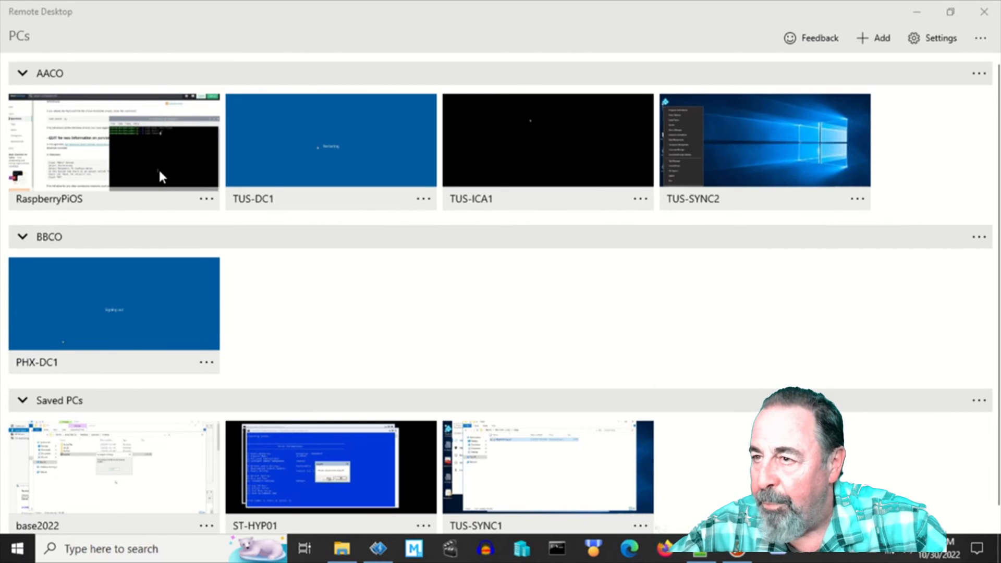
Step: Reconnect to the RaspberryPiOS machine from the Remote Desktop PCs list
{"action": "double_click", "coordinate": [113, 140]}
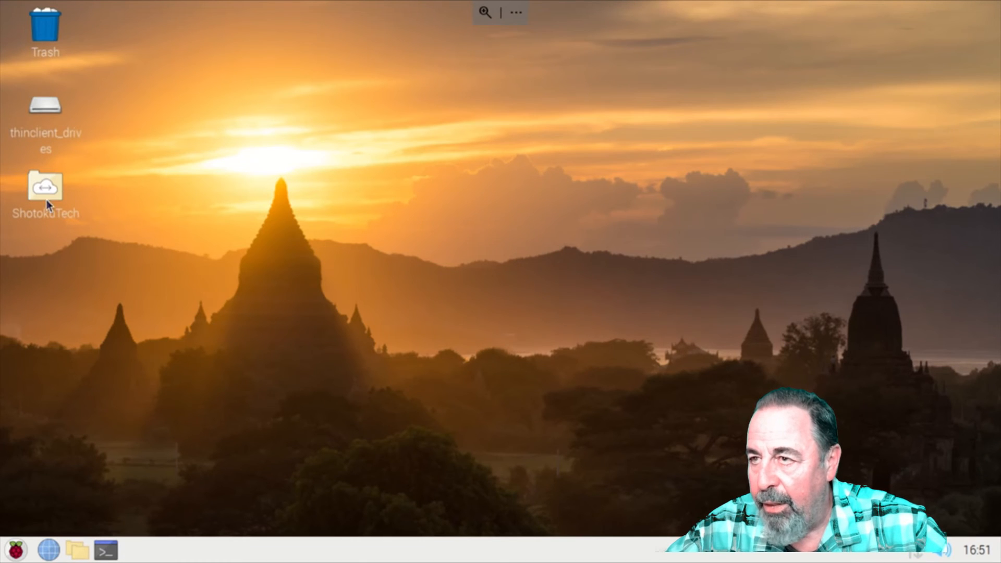
Step: Open the ShotokuTech desktop icon to list the share's contents in File Manager
{"action": "double_click", "coordinate": [45, 187]}
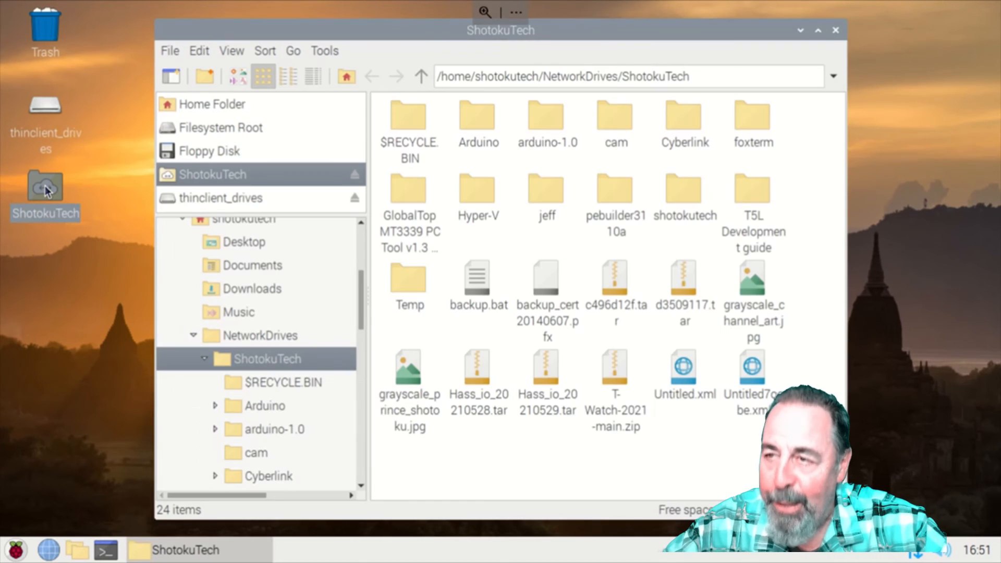
{"action": "mouse_move", "coordinate": [306, 208]}
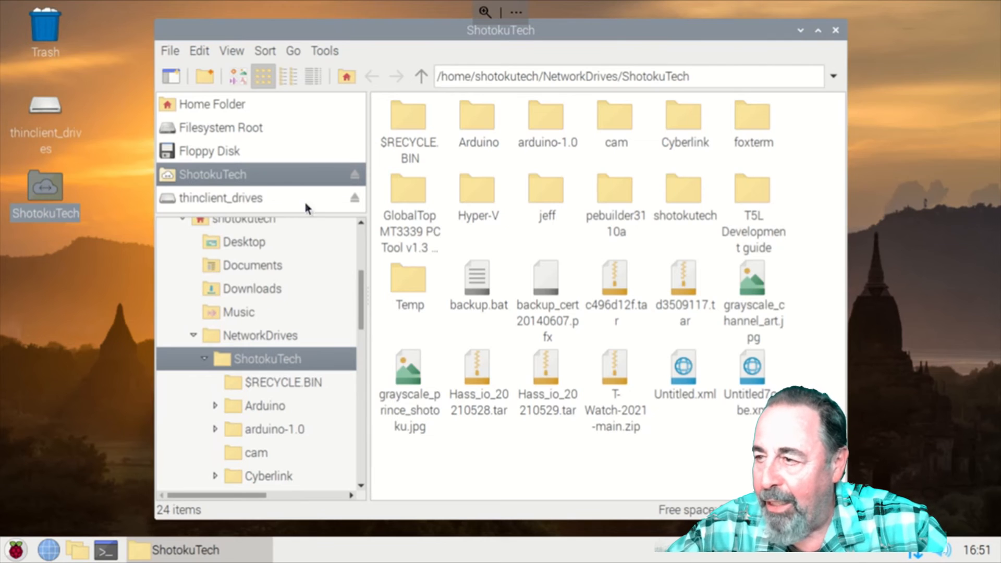
{"action": "mouse_move", "coordinate": [123, 144]}
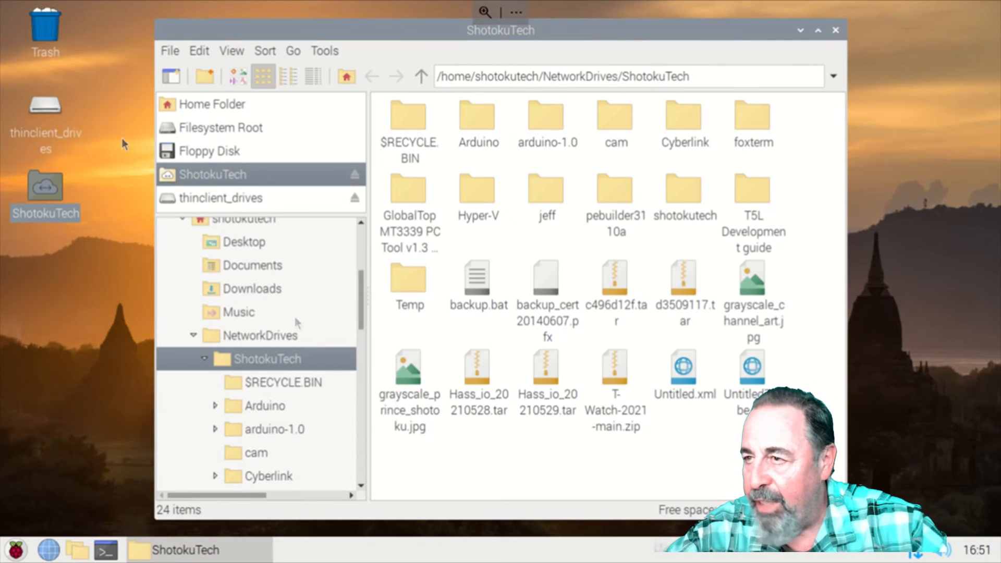
{"action": "mouse_move", "coordinate": [533, 458]}
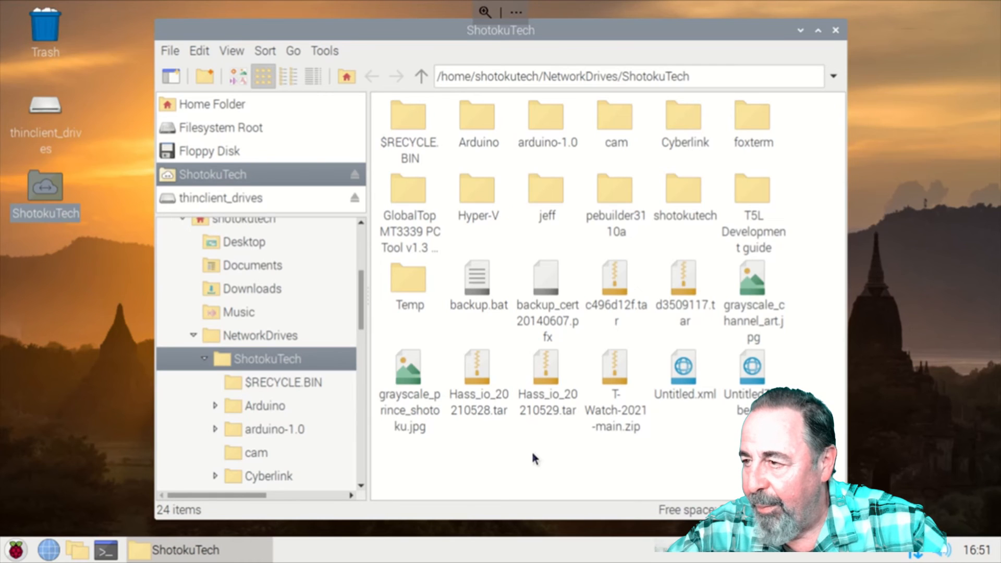
Step: Create an empty file with the default name New inside the ShotokuTech share
{"action": "right_click", "coordinate": [535, 458]}
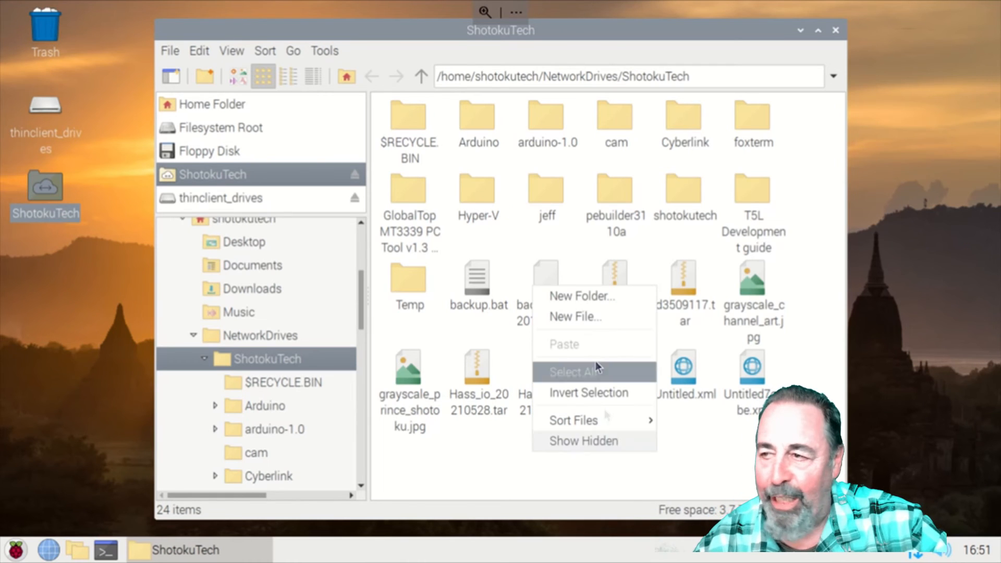
{"action": "left_click", "coordinate": [574, 316]}
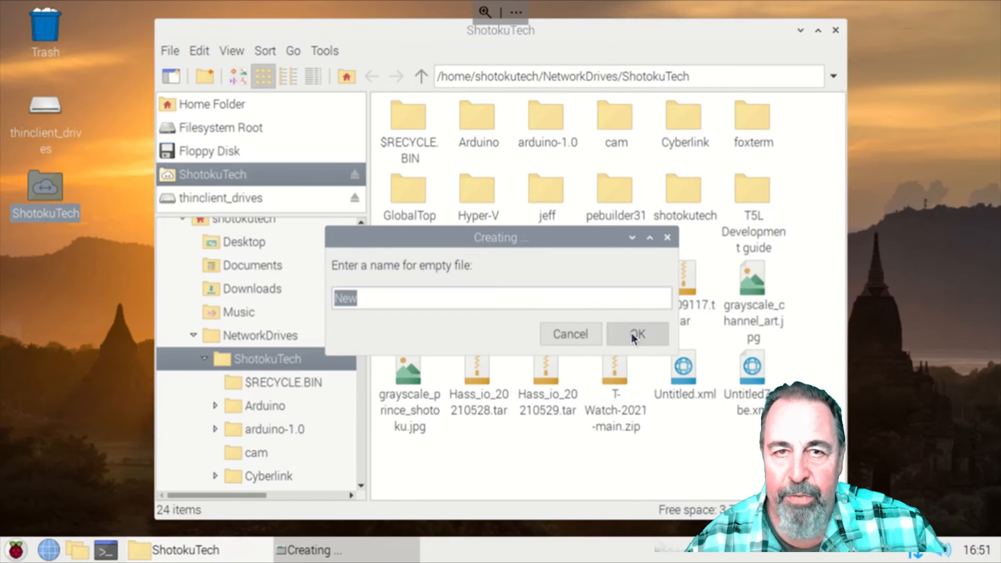
{"action": "left_click", "coordinate": [636, 333]}
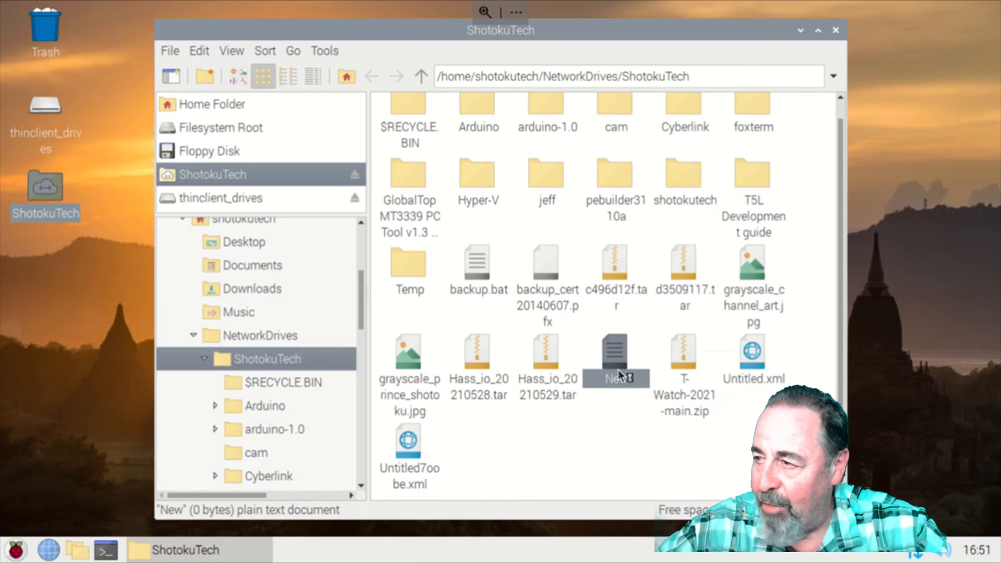
Step: Edit the New file in Mousepad to contain 'hello world' and close it keeping the changes
{"action": "double_click", "coordinate": [615, 357]}
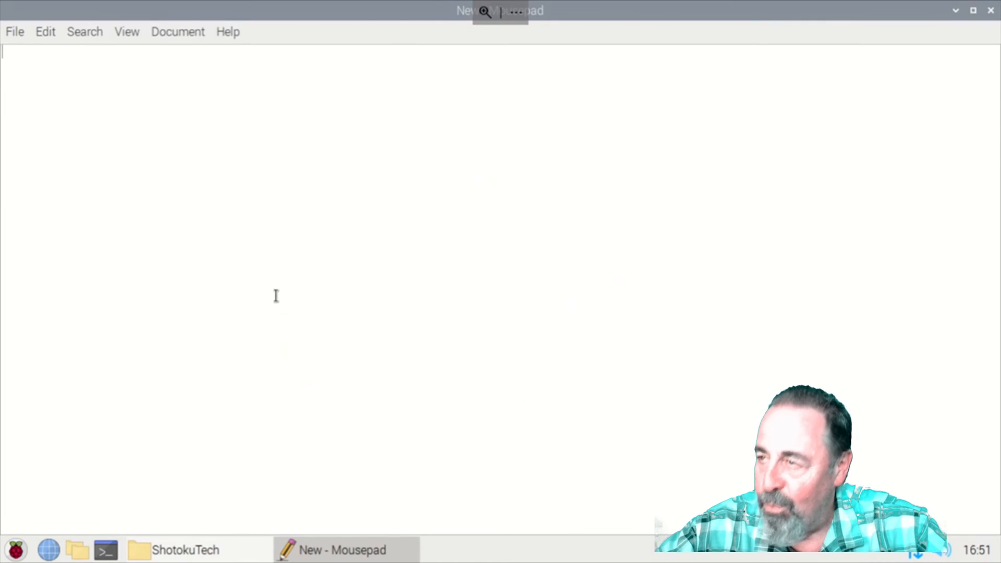
{"action": "type", "text": "hello world"}
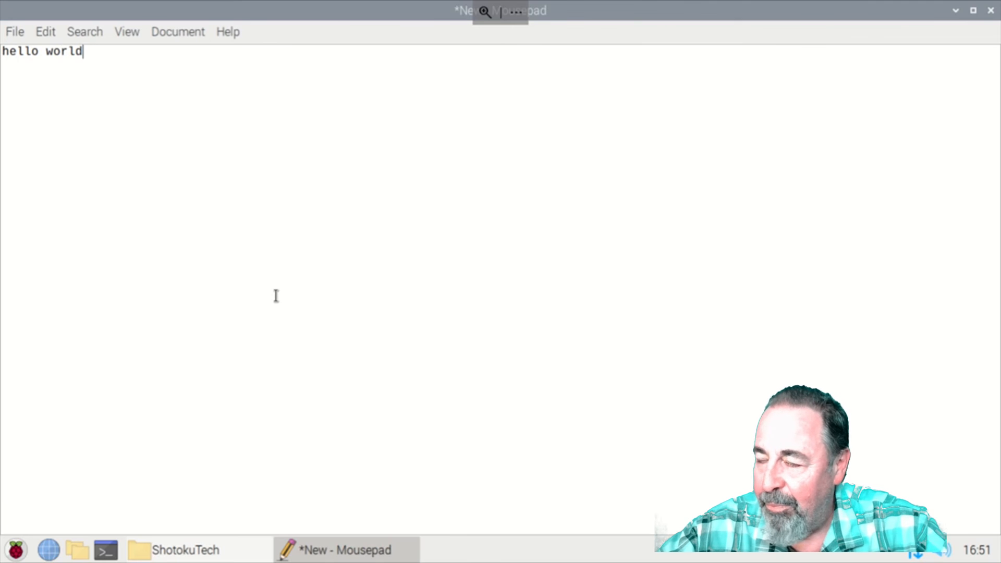
{"action": "left_click", "coordinate": [14, 32]}
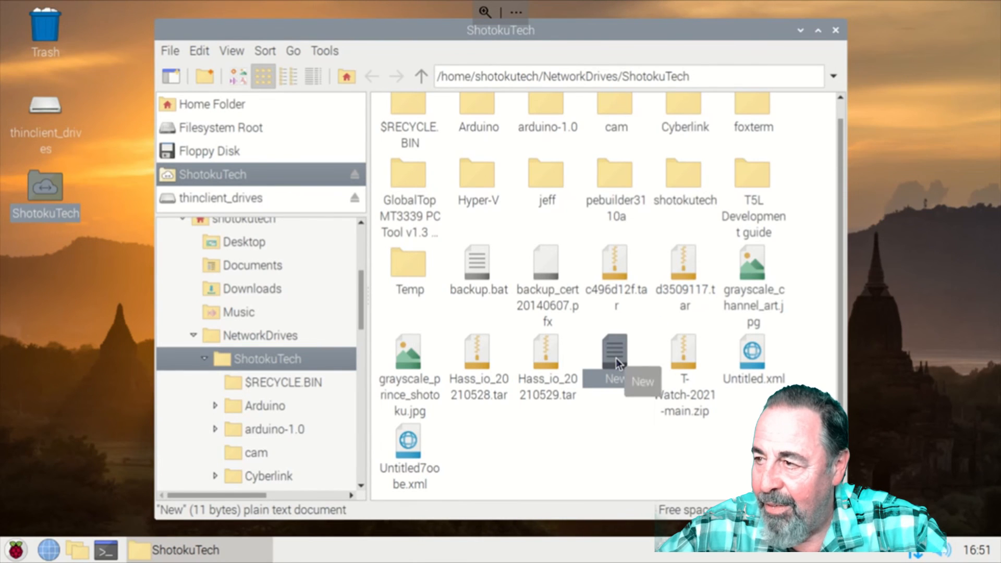
Step: Move the New file to Trash, then confirm deleting it permanently from the share
{"action": "double_click", "coordinate": [614, 357]}
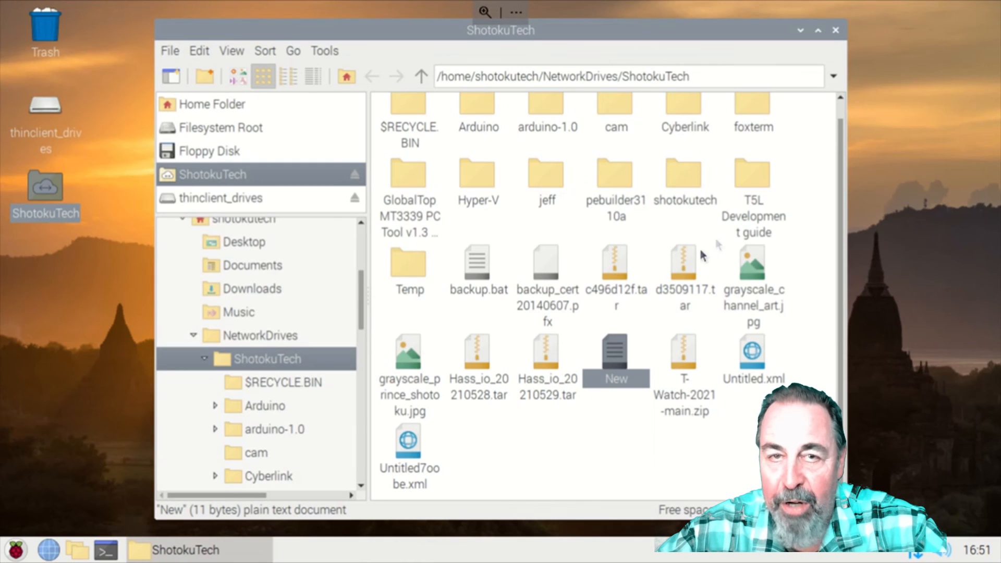
{"action": "right_click", "coordinate": [617, 361]}
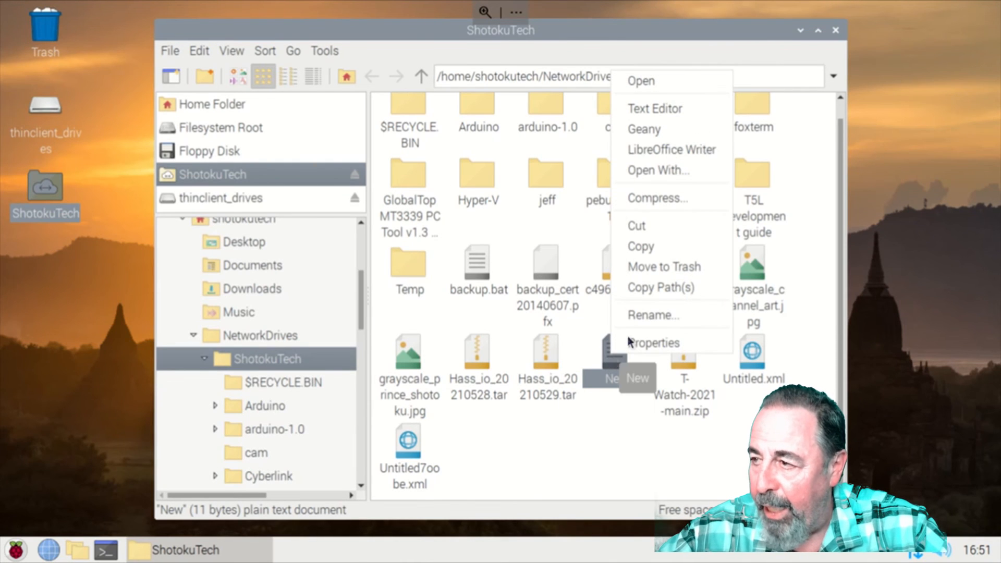
{"action": "left_click", "coordinate": [663, 266]}
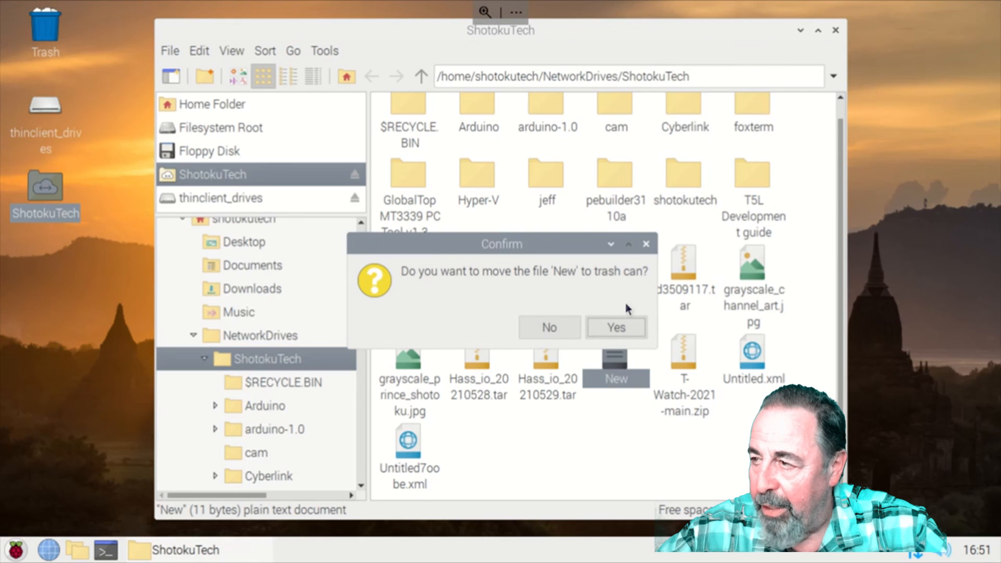
{"action": "left_click", "coordinate": [615, 327]}
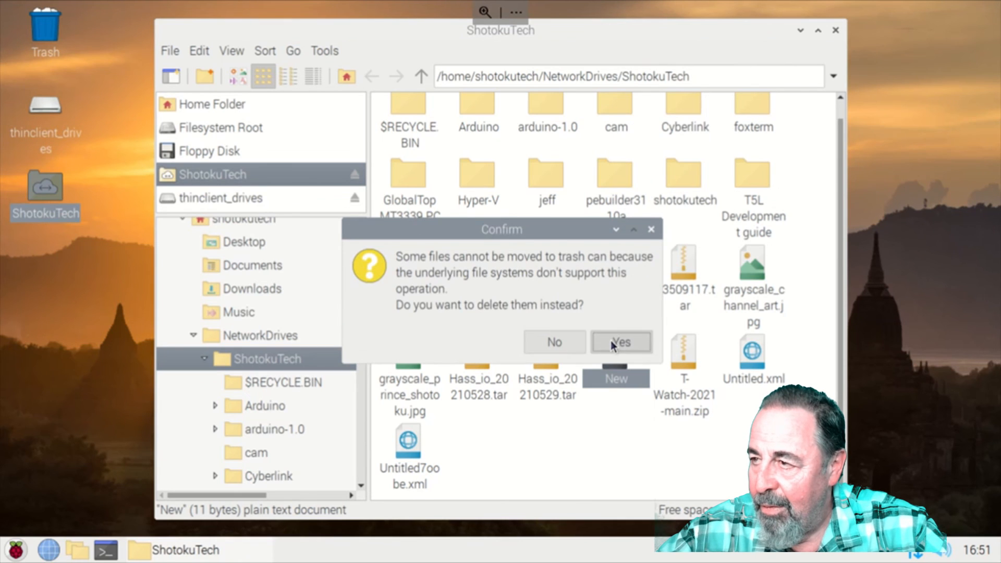
{"action": "left_click", "coordinate": [620, 341]}
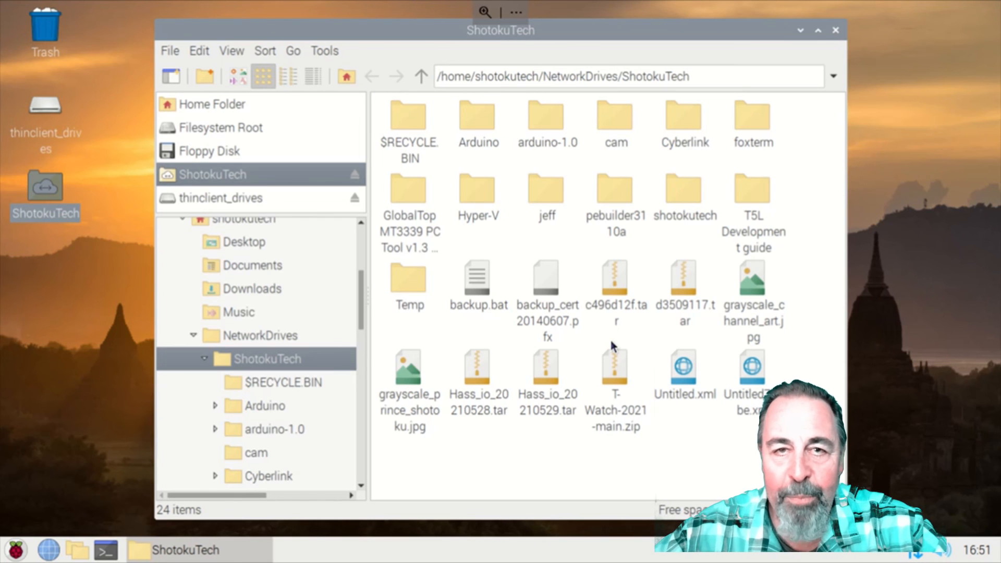
{"action": "mouse_move", "coordinate": [431, 401]}
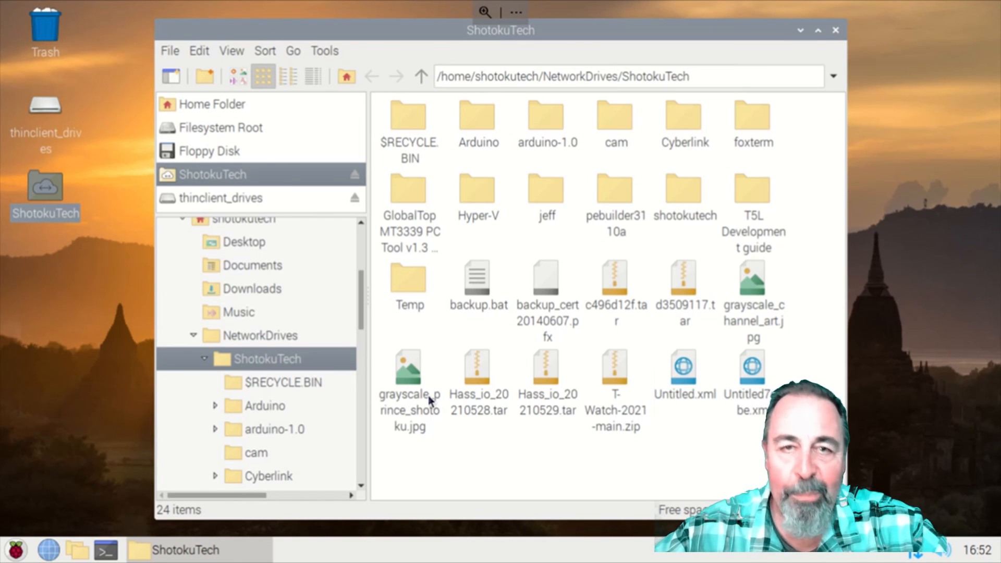